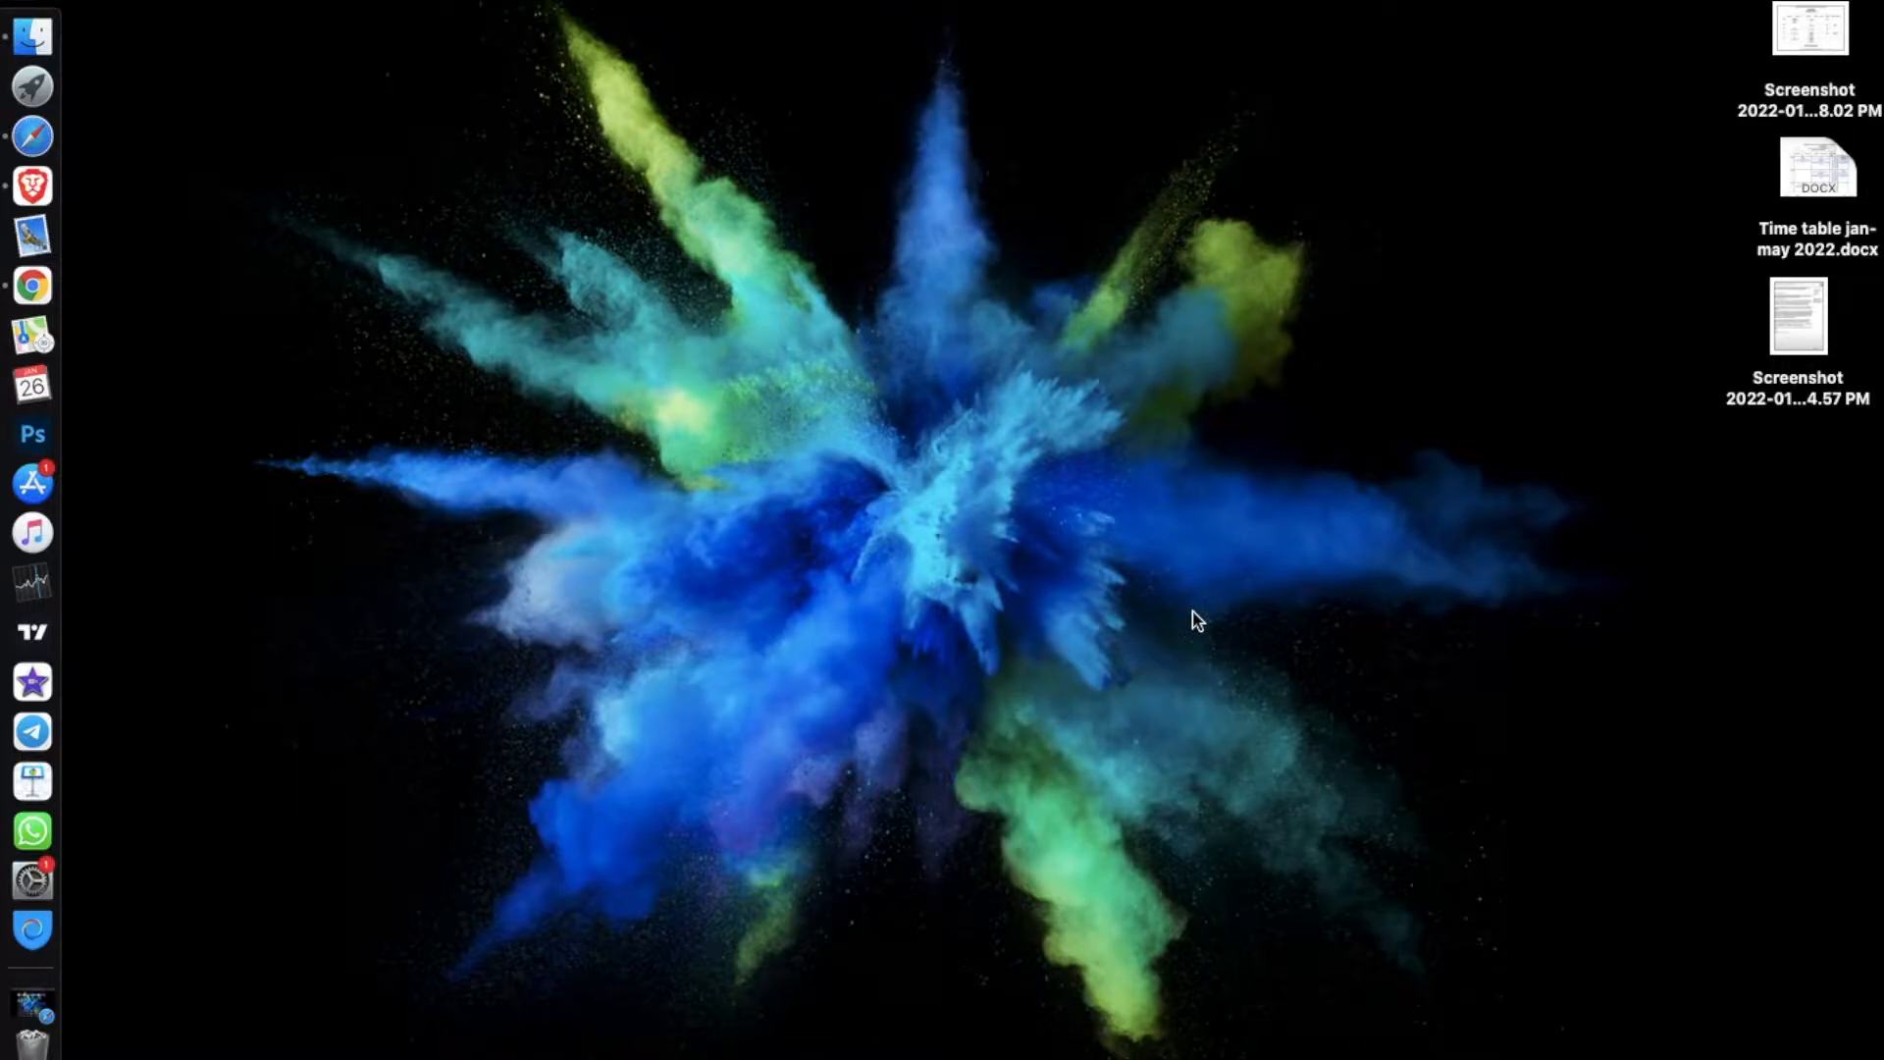
mouse_move(33, 185)
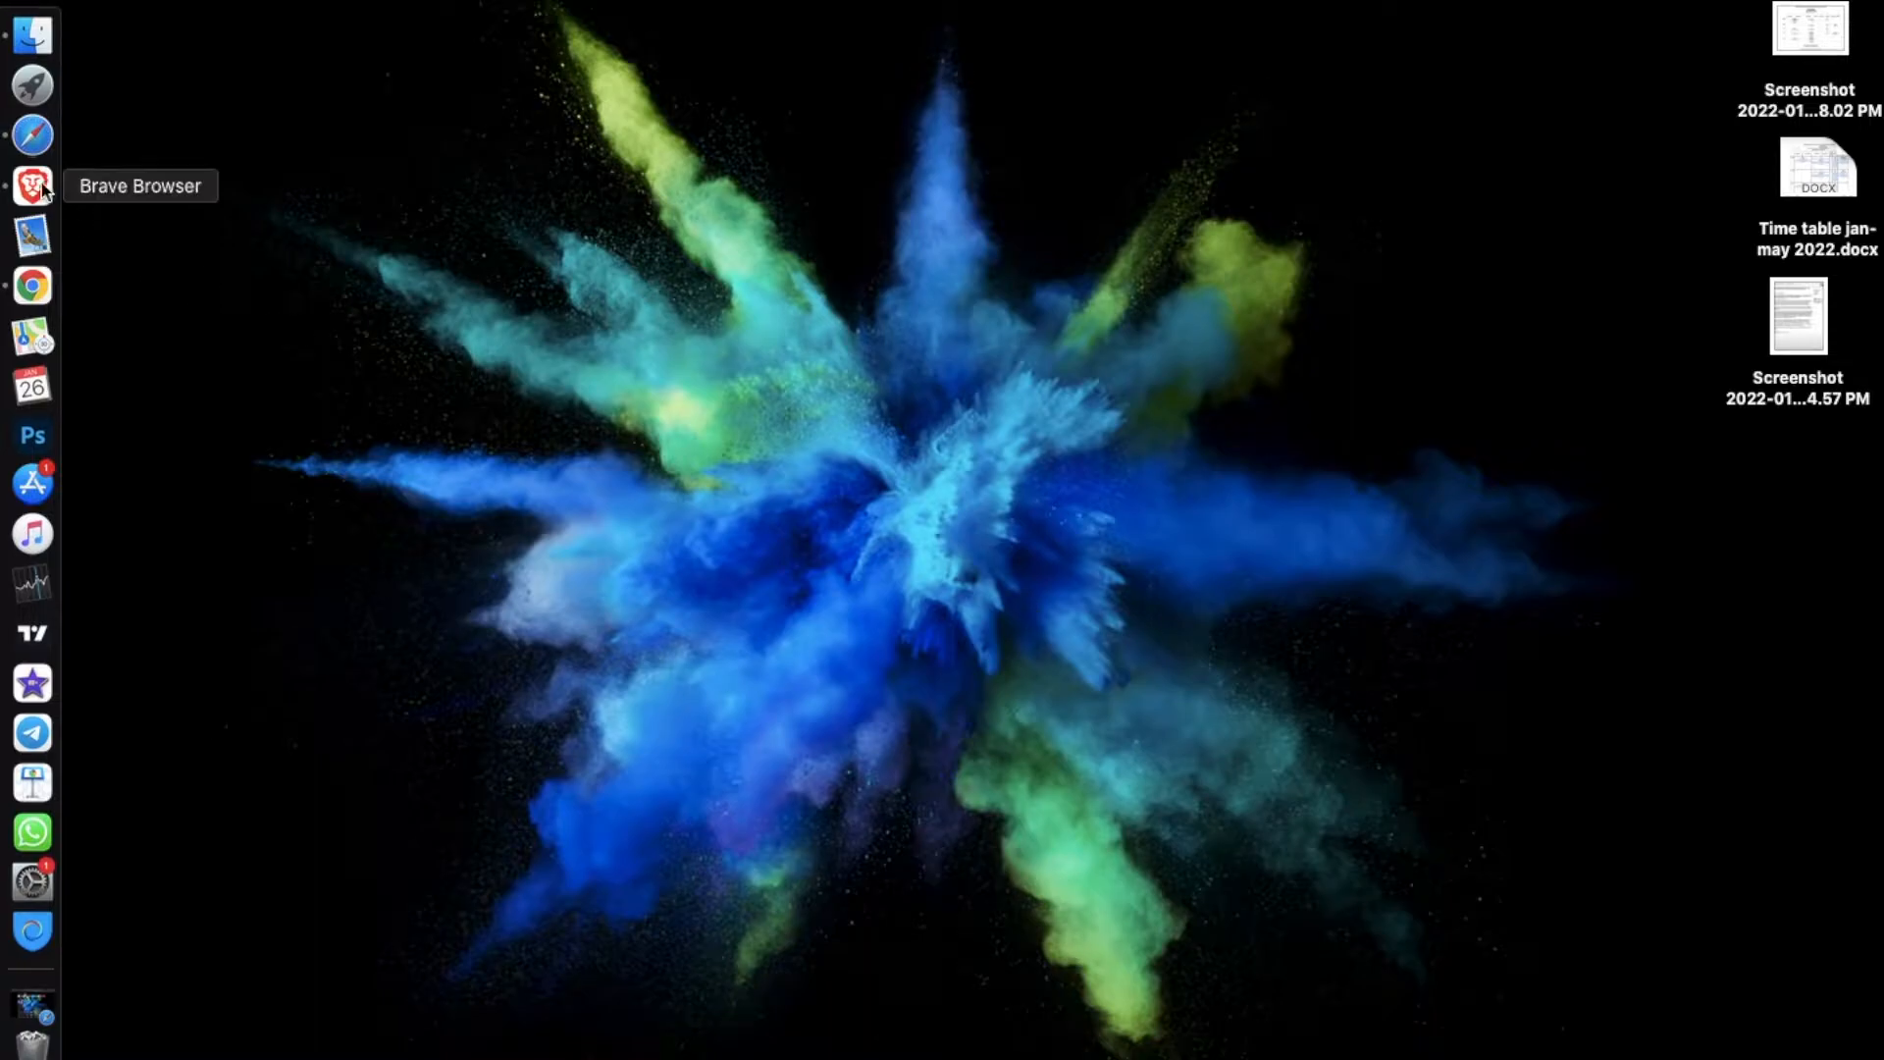
Launch Brave Browser from the Dock
left_click(32, 135)
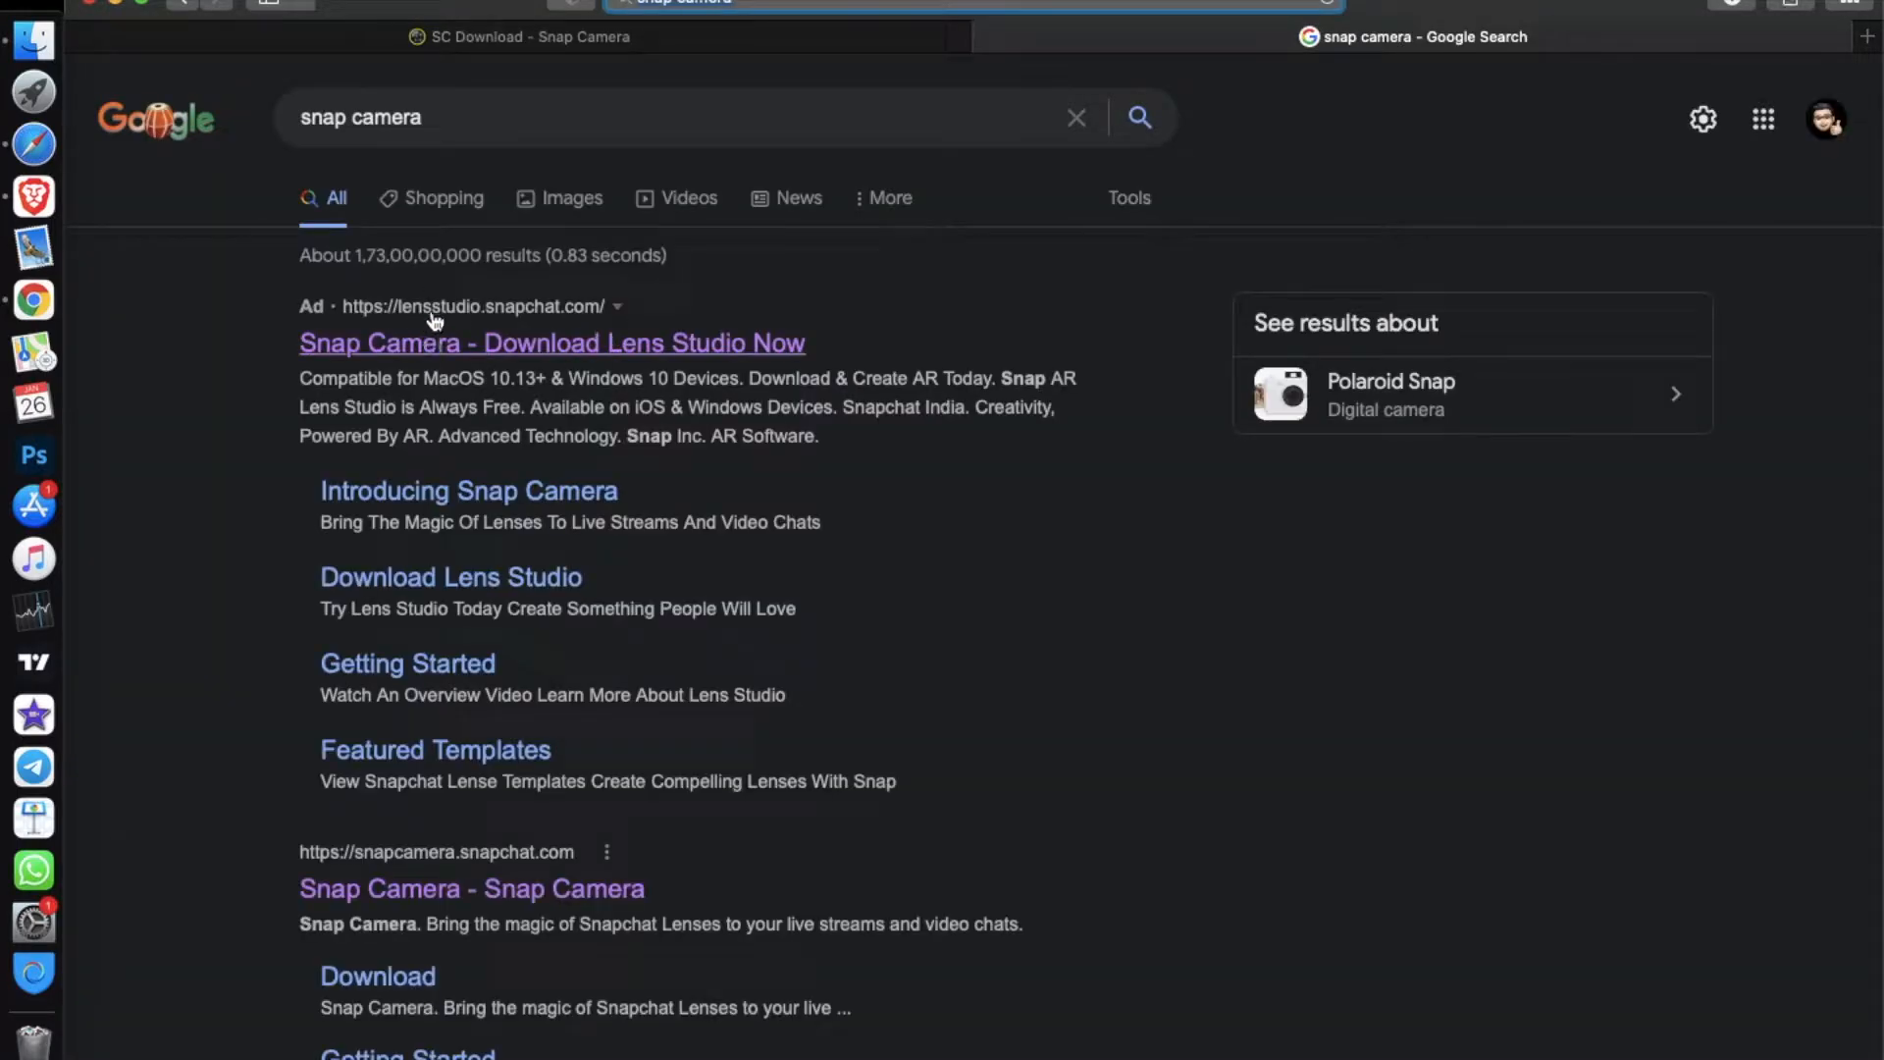
Open the snapcamera.snapchat.com result from the 'snap camera' Google search
scroll("down", 3)
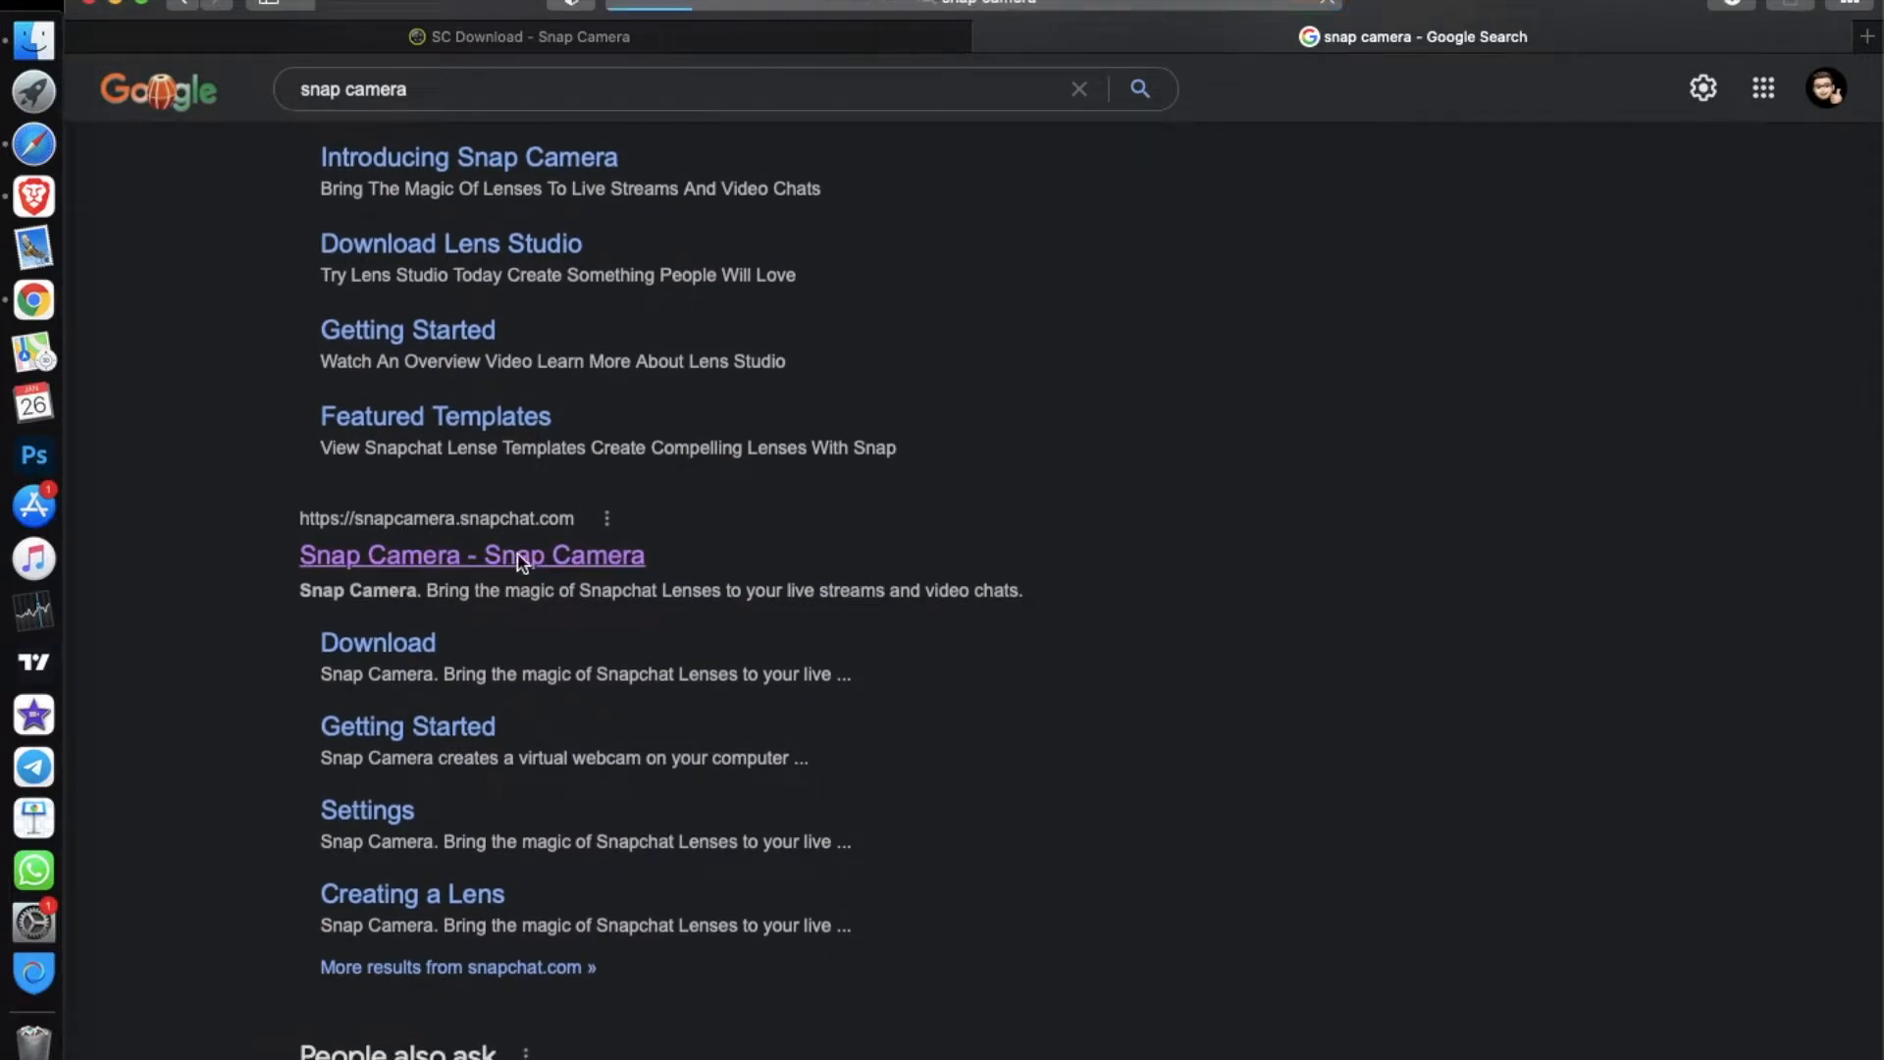
left_click(471, 553)
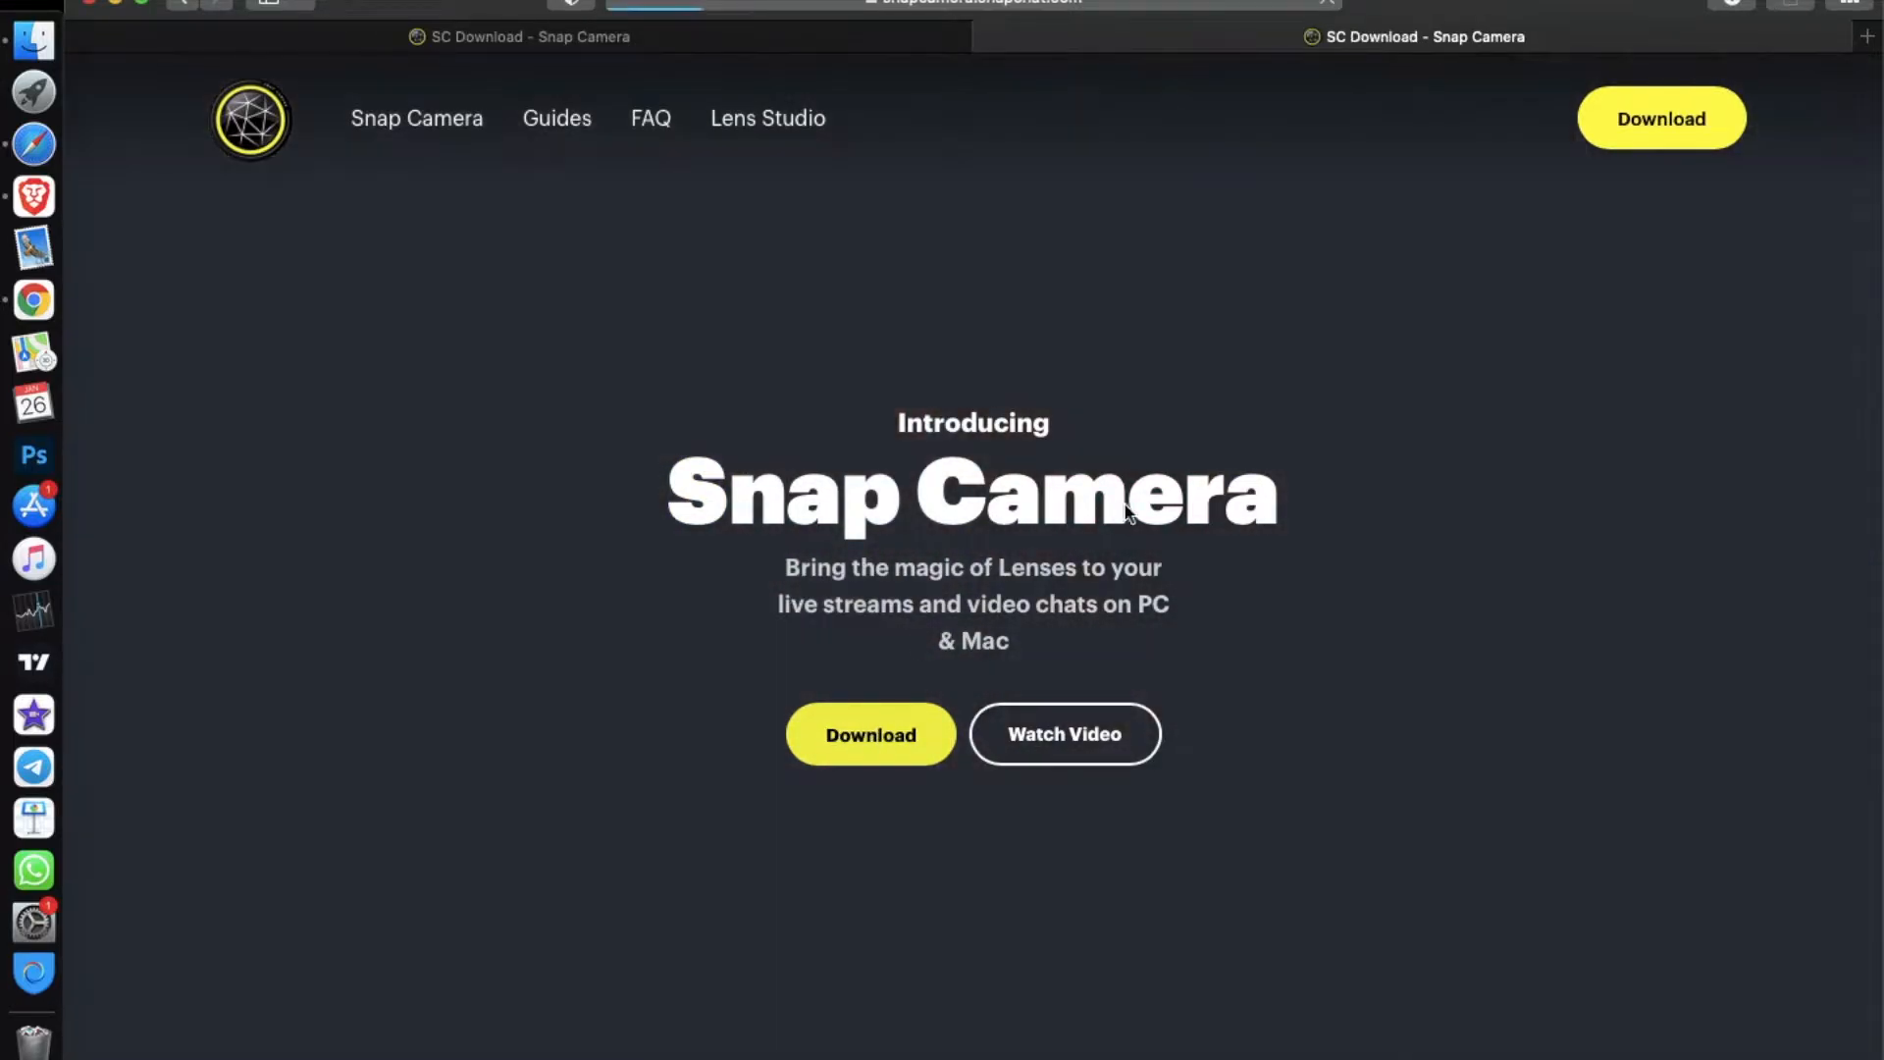
Accept the license terms, download Snap Camera 1.17.0.pkg for Mac, and open it
left_click(870, 734)
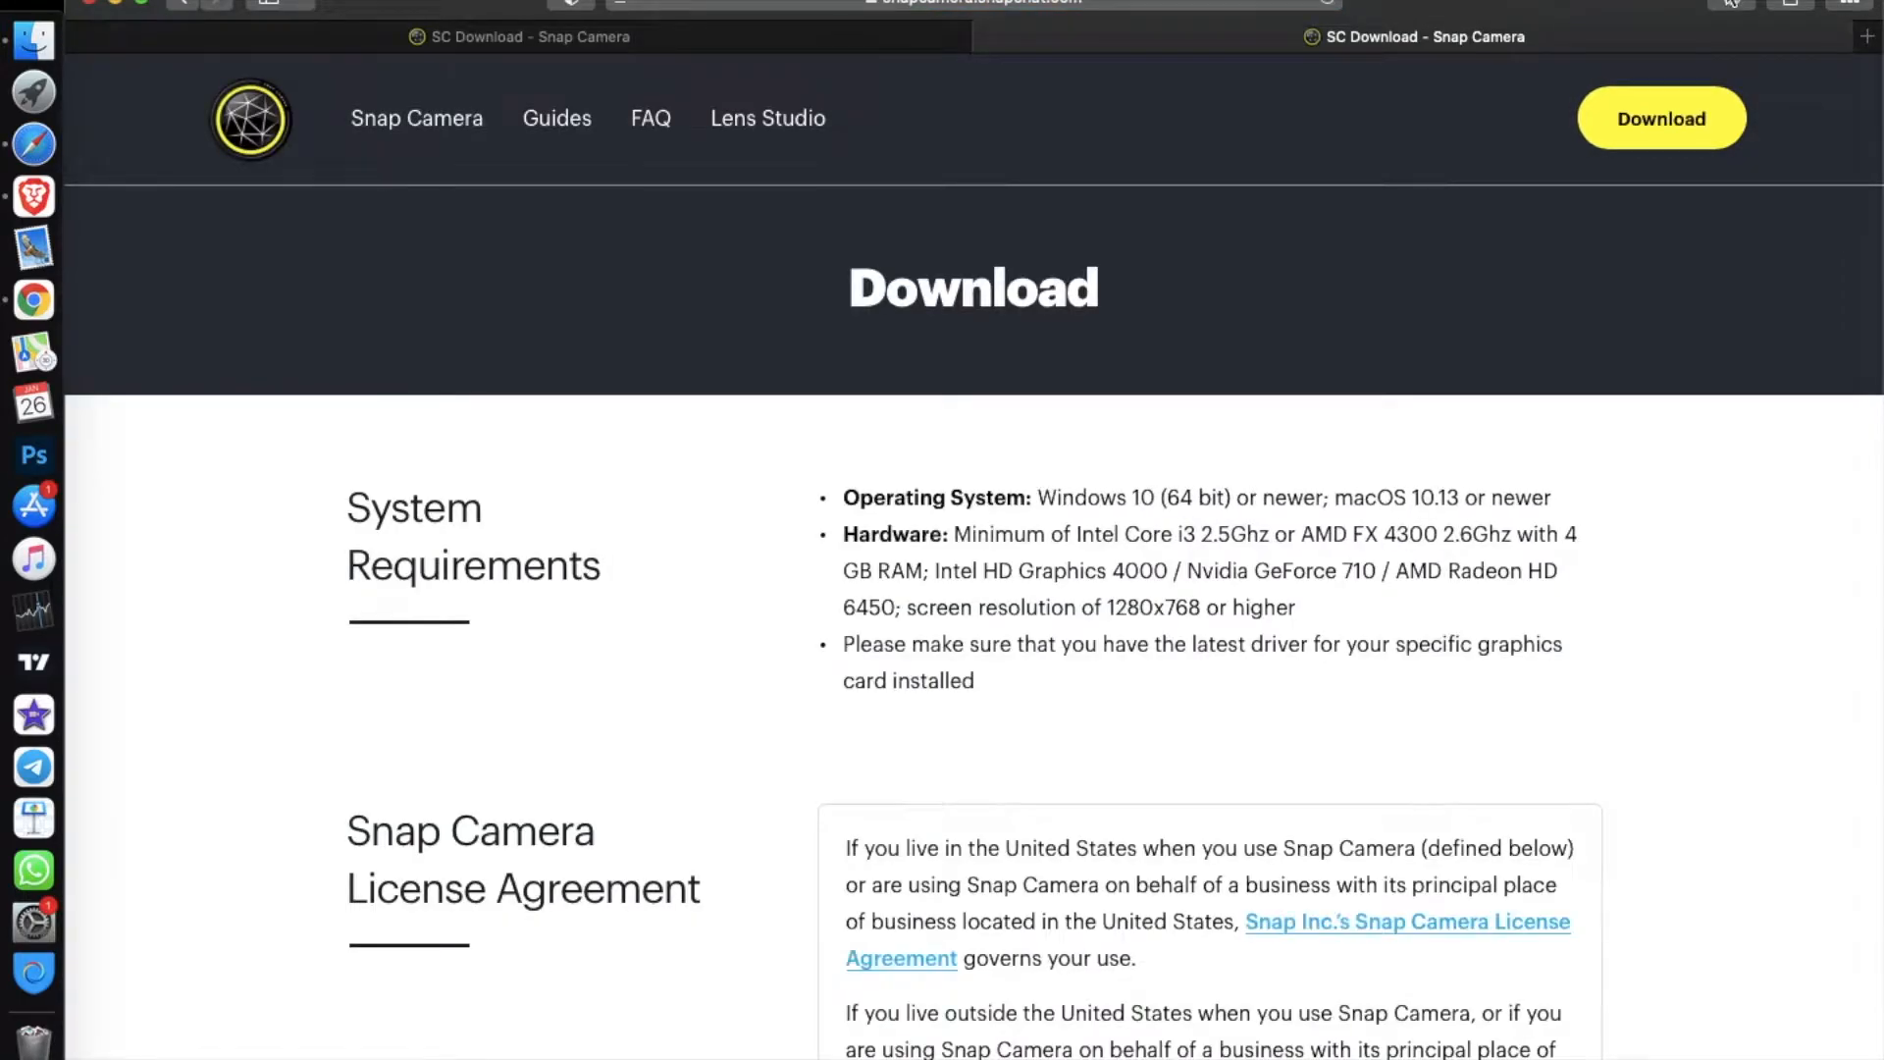
scroll("down", 3)
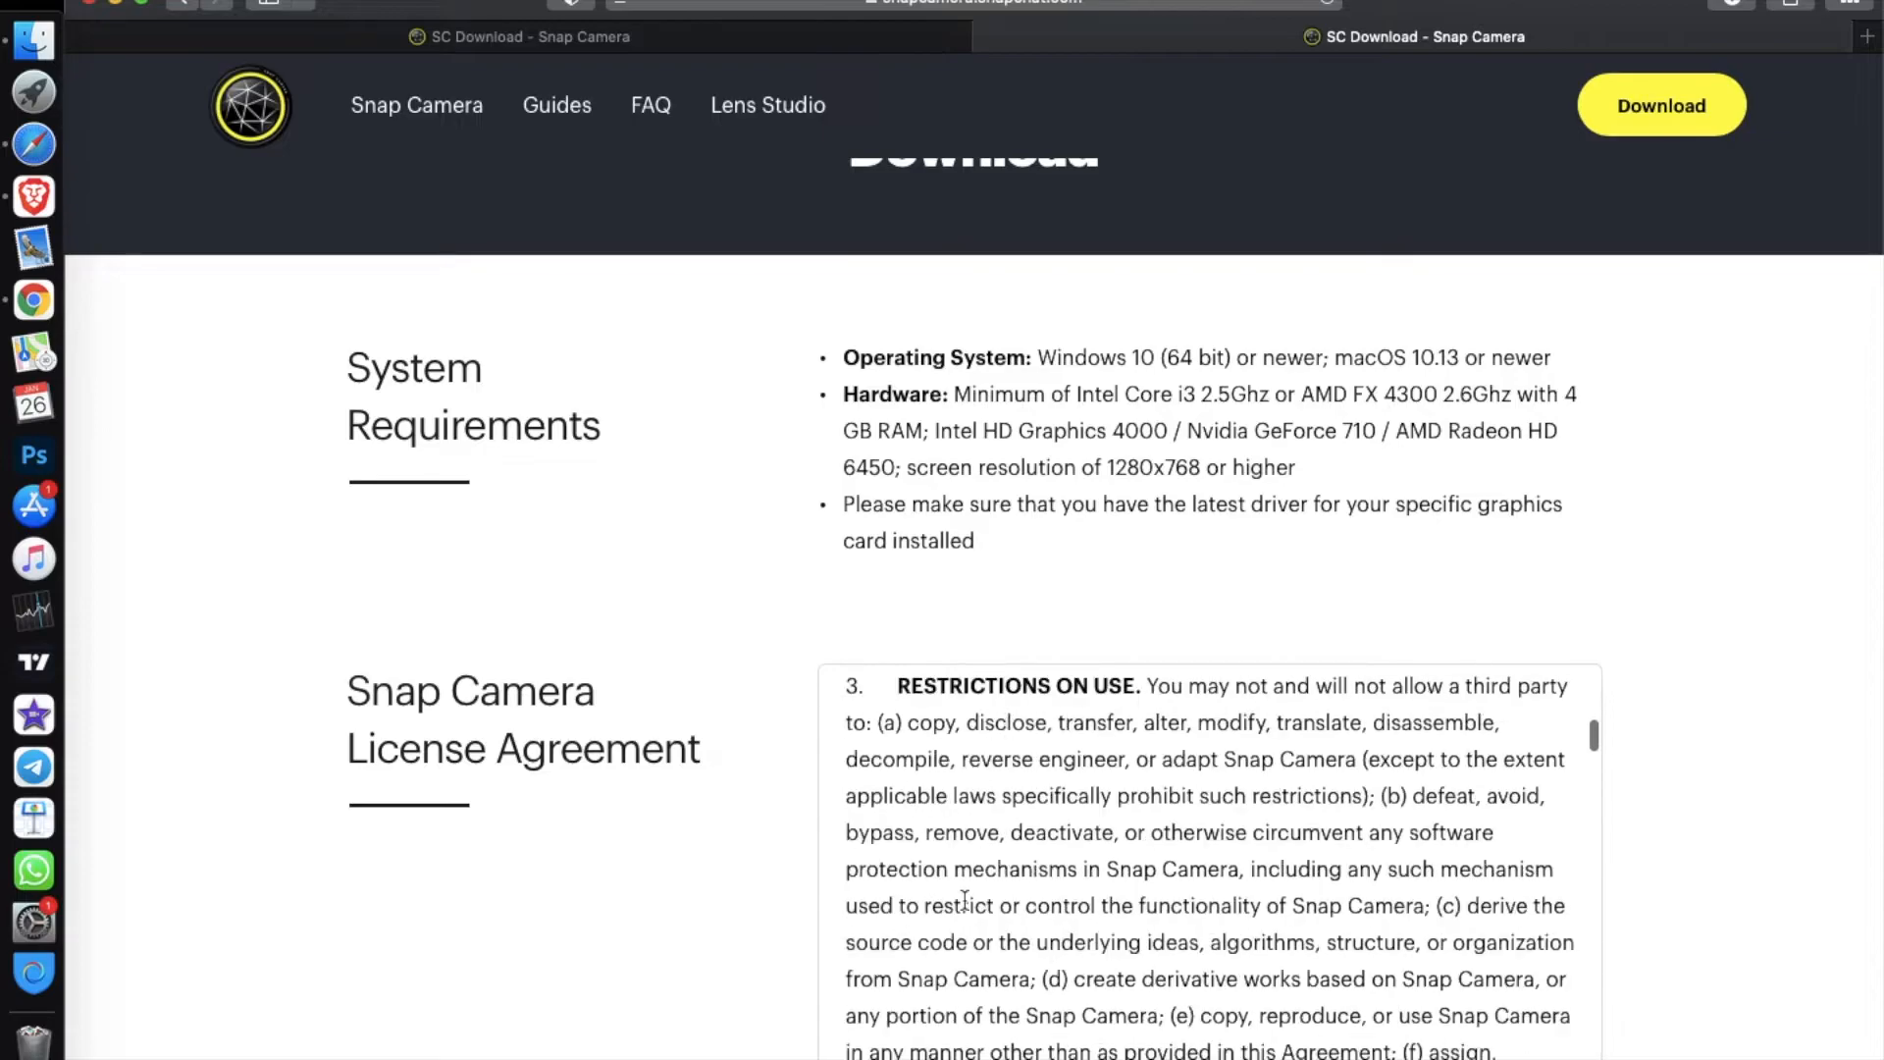
scroll("down", 3)
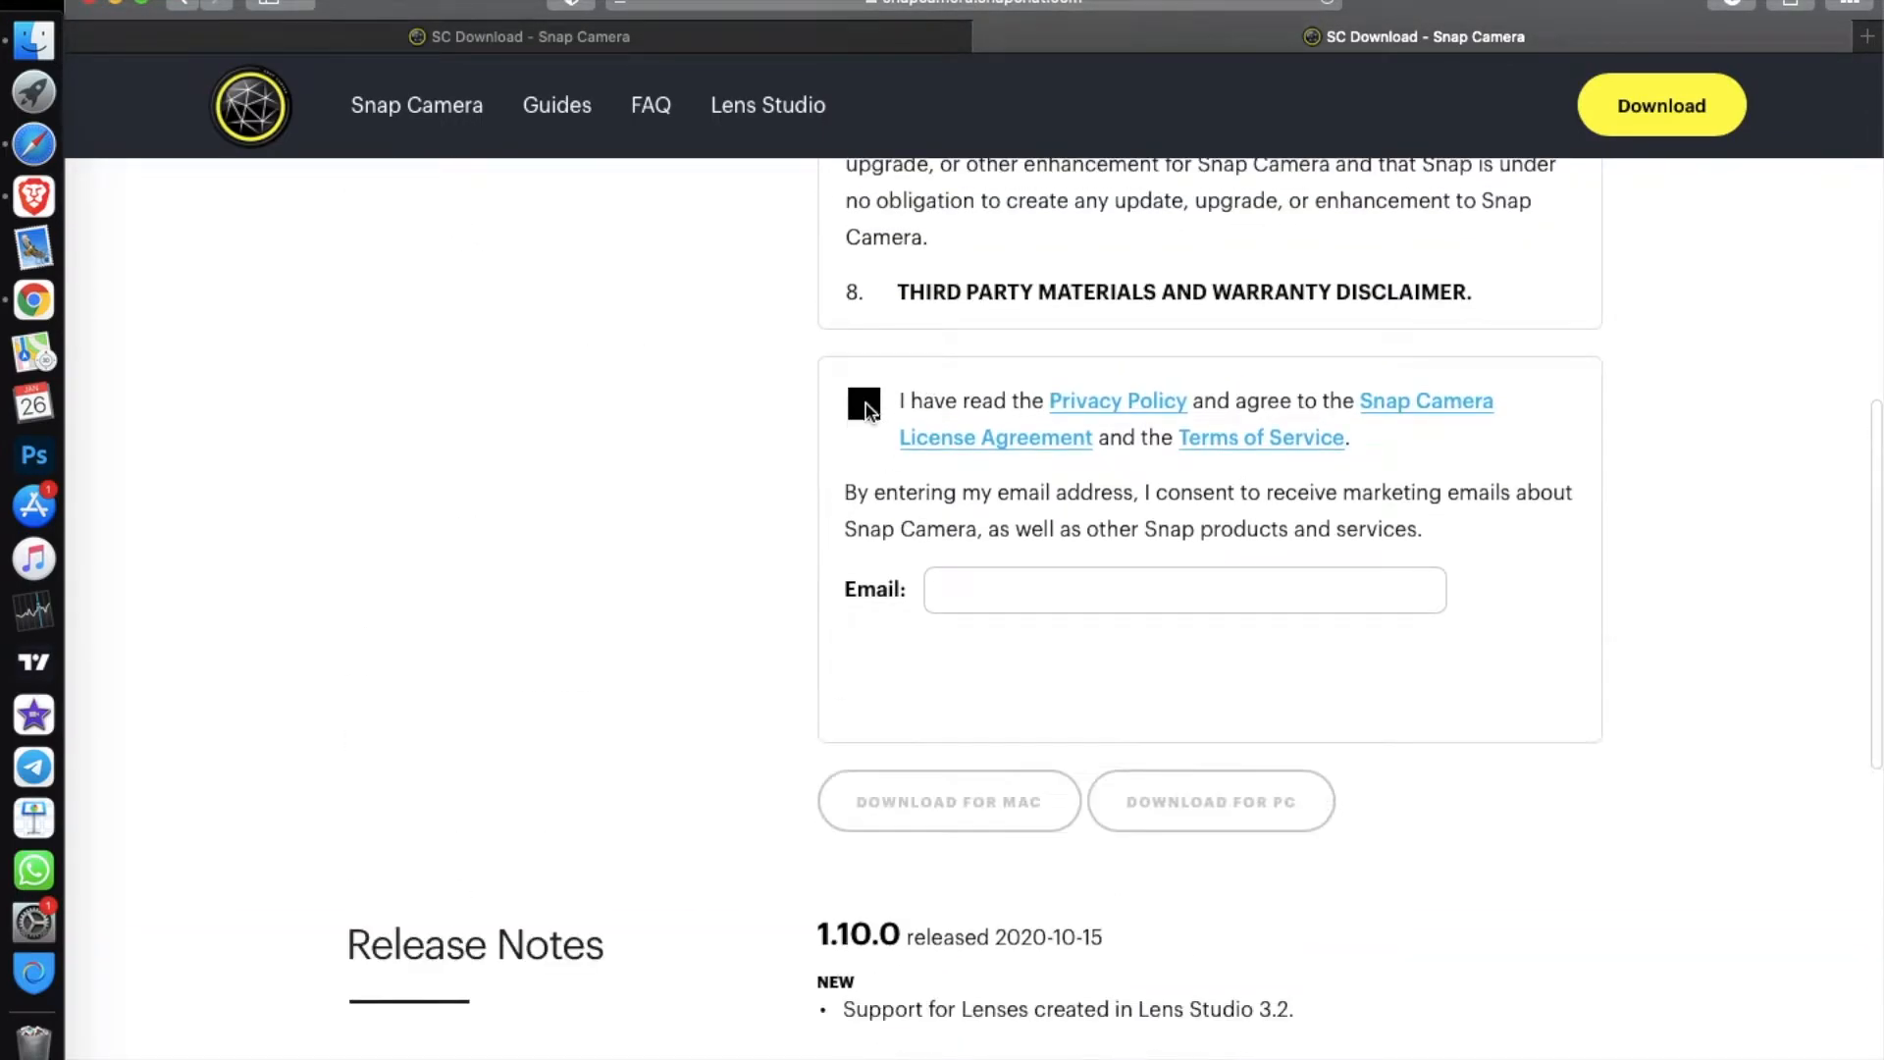
left_click(862, 402)
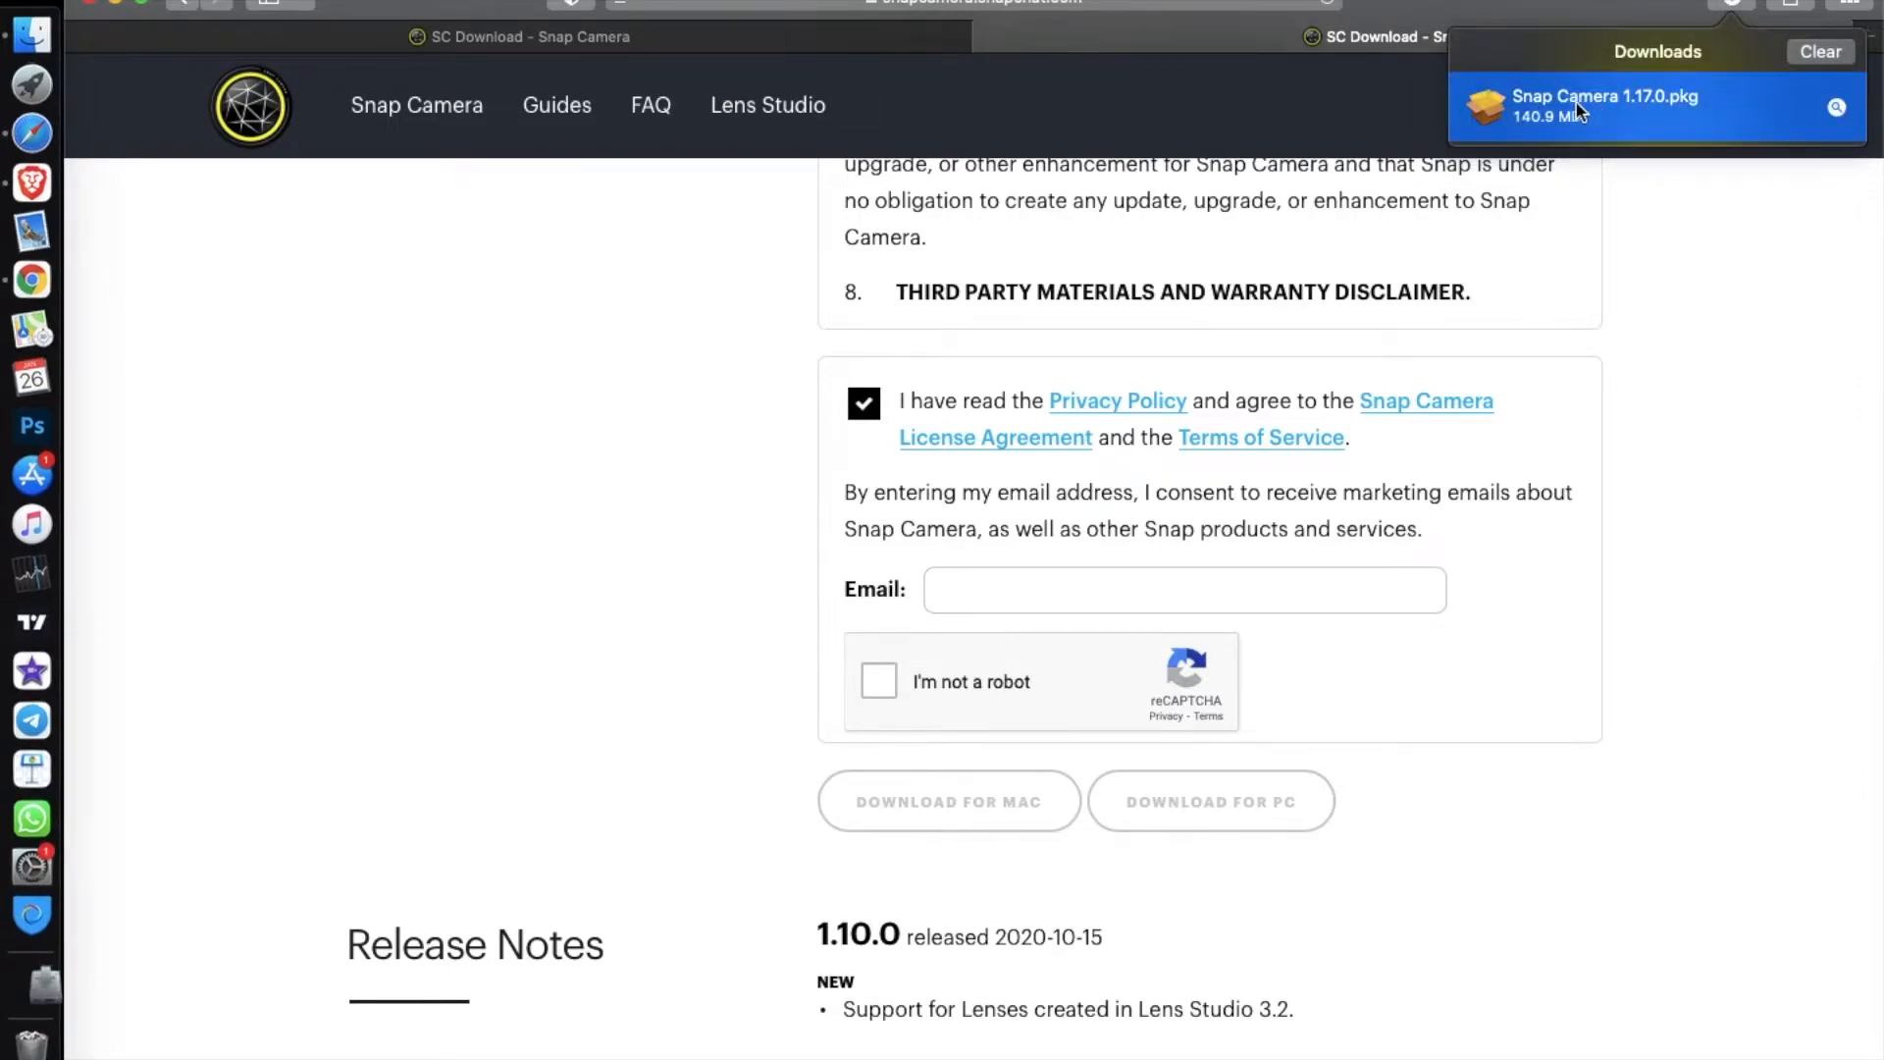
double_click(1604, 106)
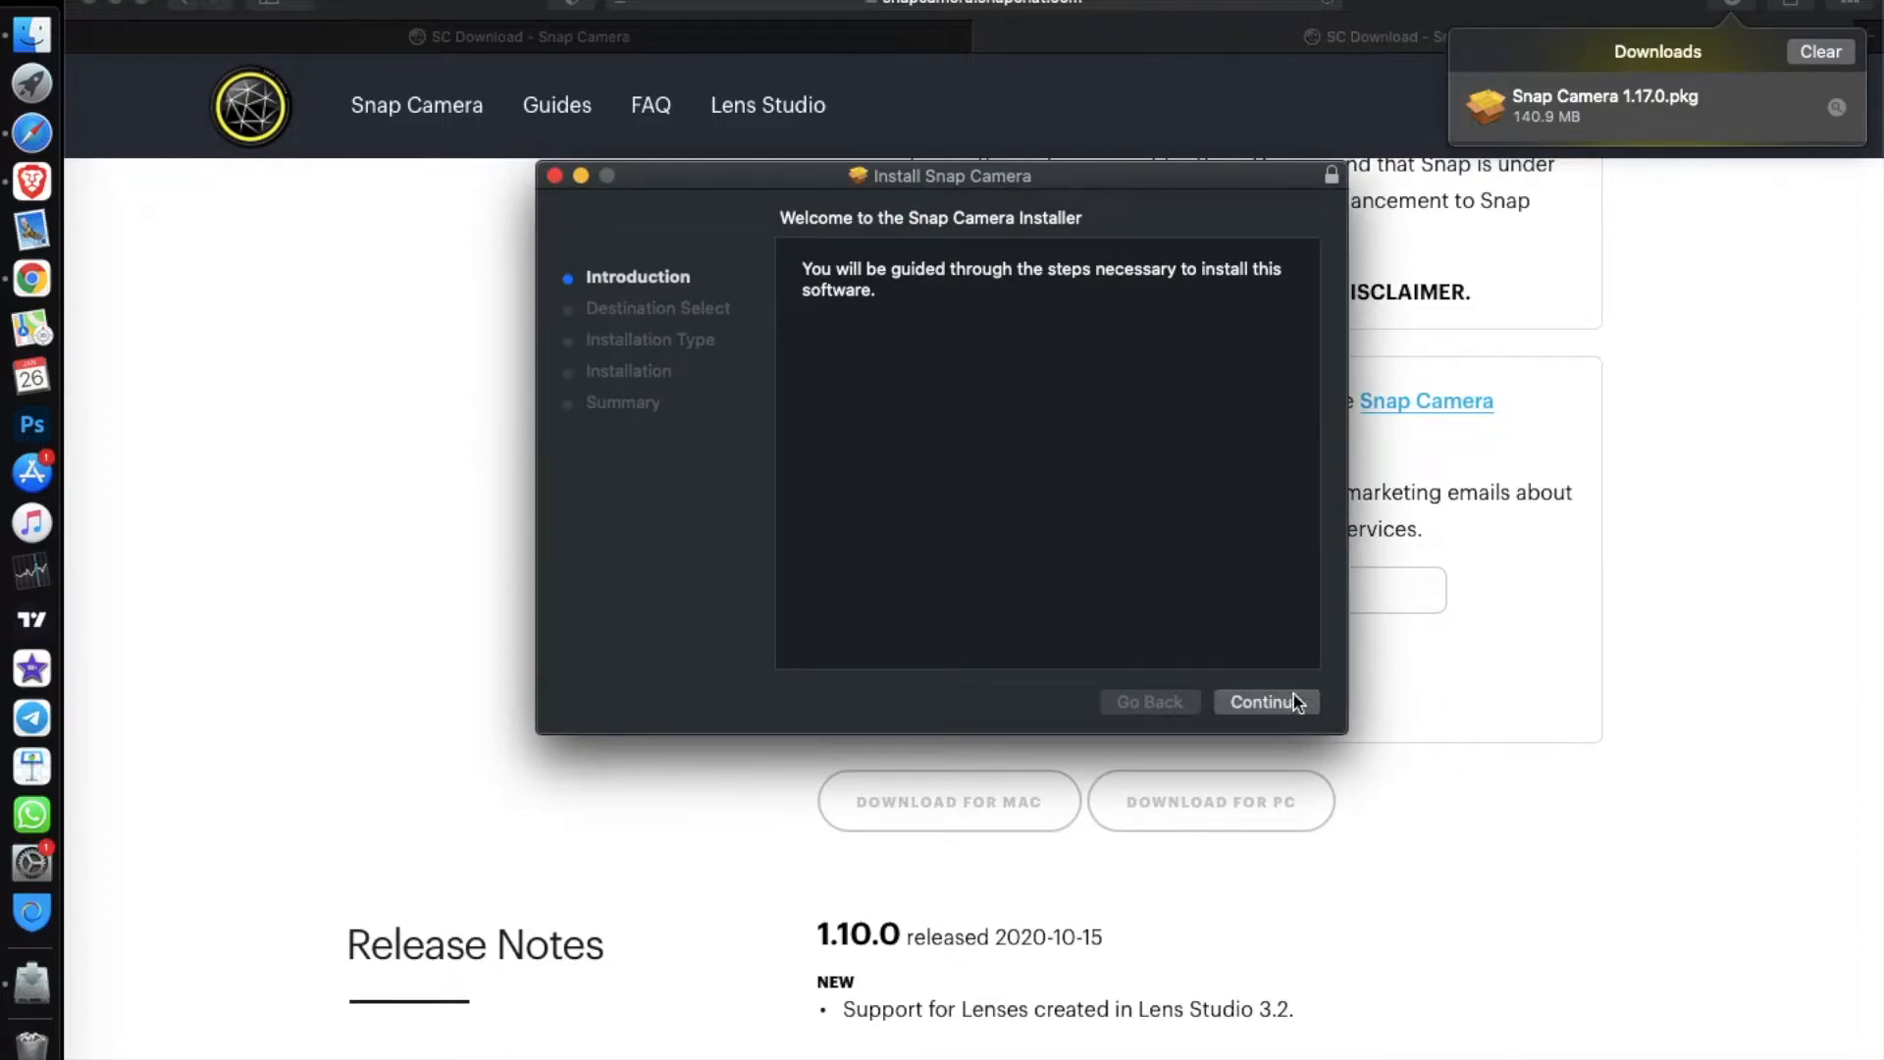
Continue past the installer introduction and authorize installing Snap Camera
left_click(1265, 702)
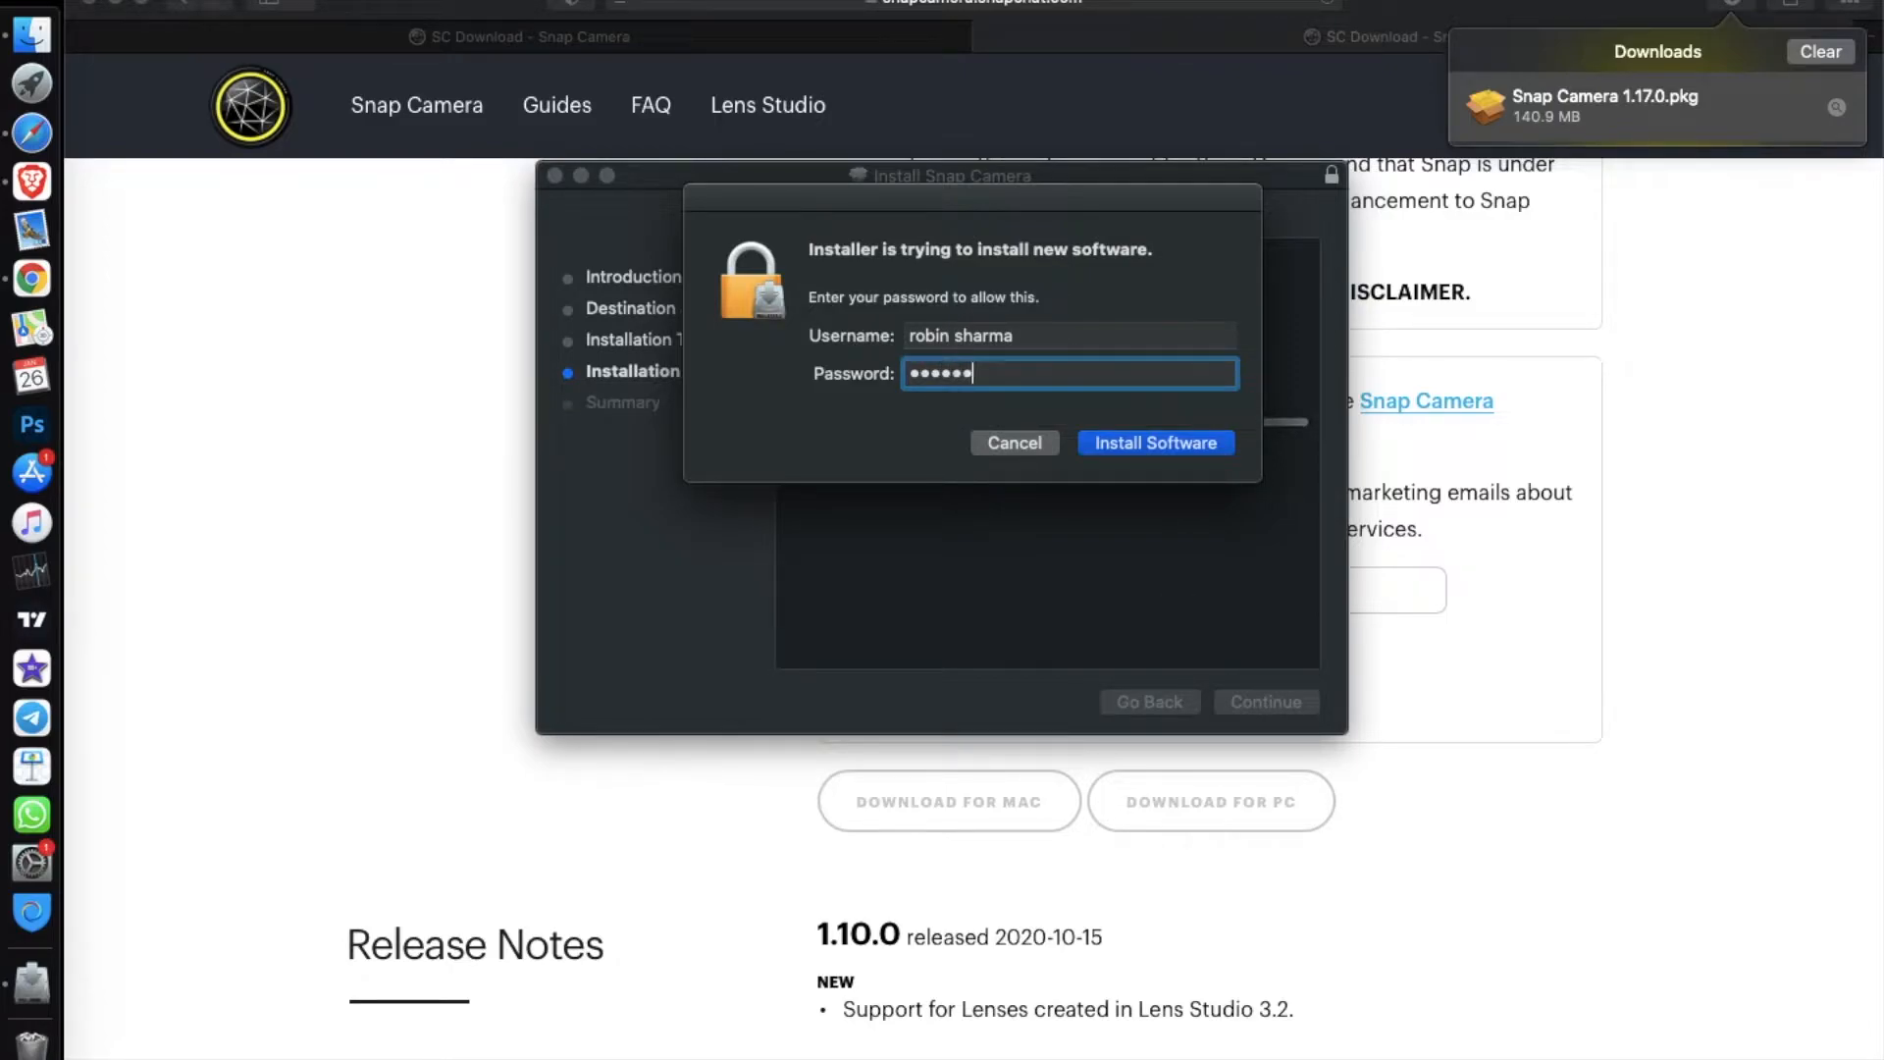
left_click(1154, 443)
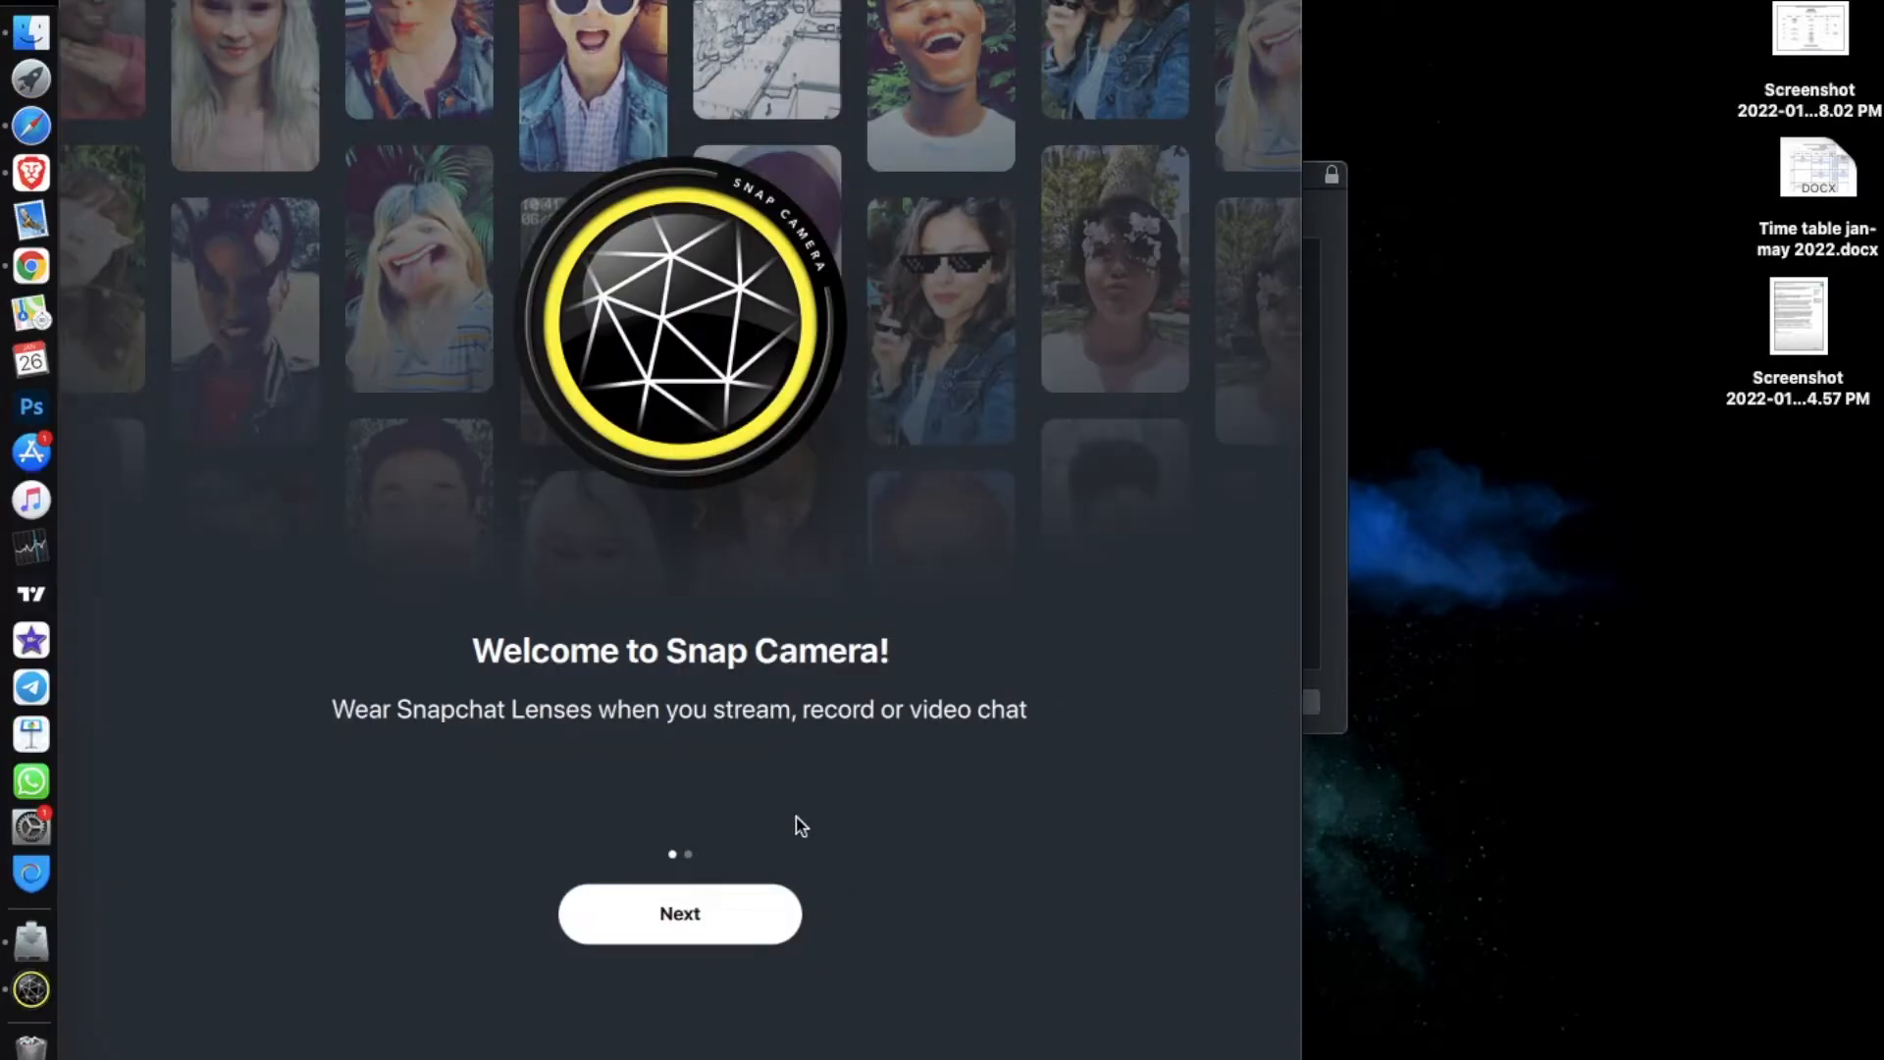
Go through the Snap Camera welcome pages and finish onboarding
left_click(679, 914)
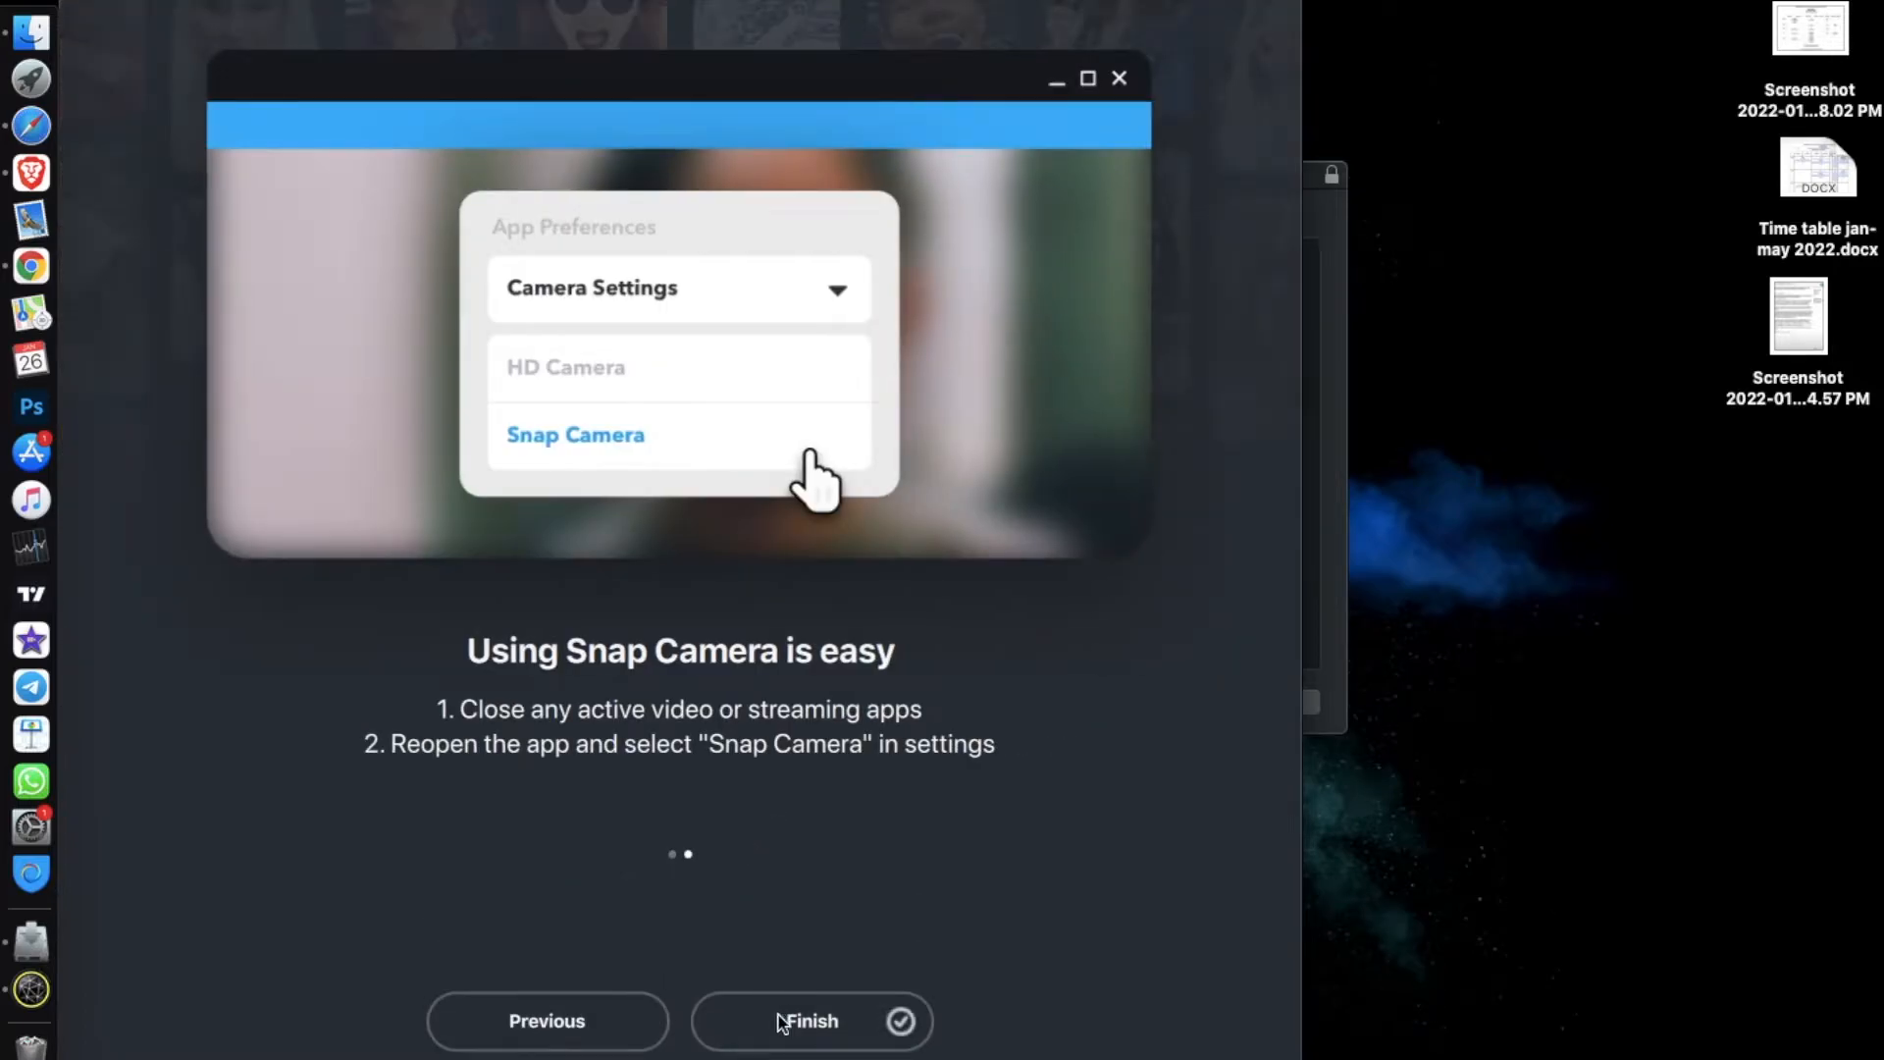
mouse_move(759, 1024)
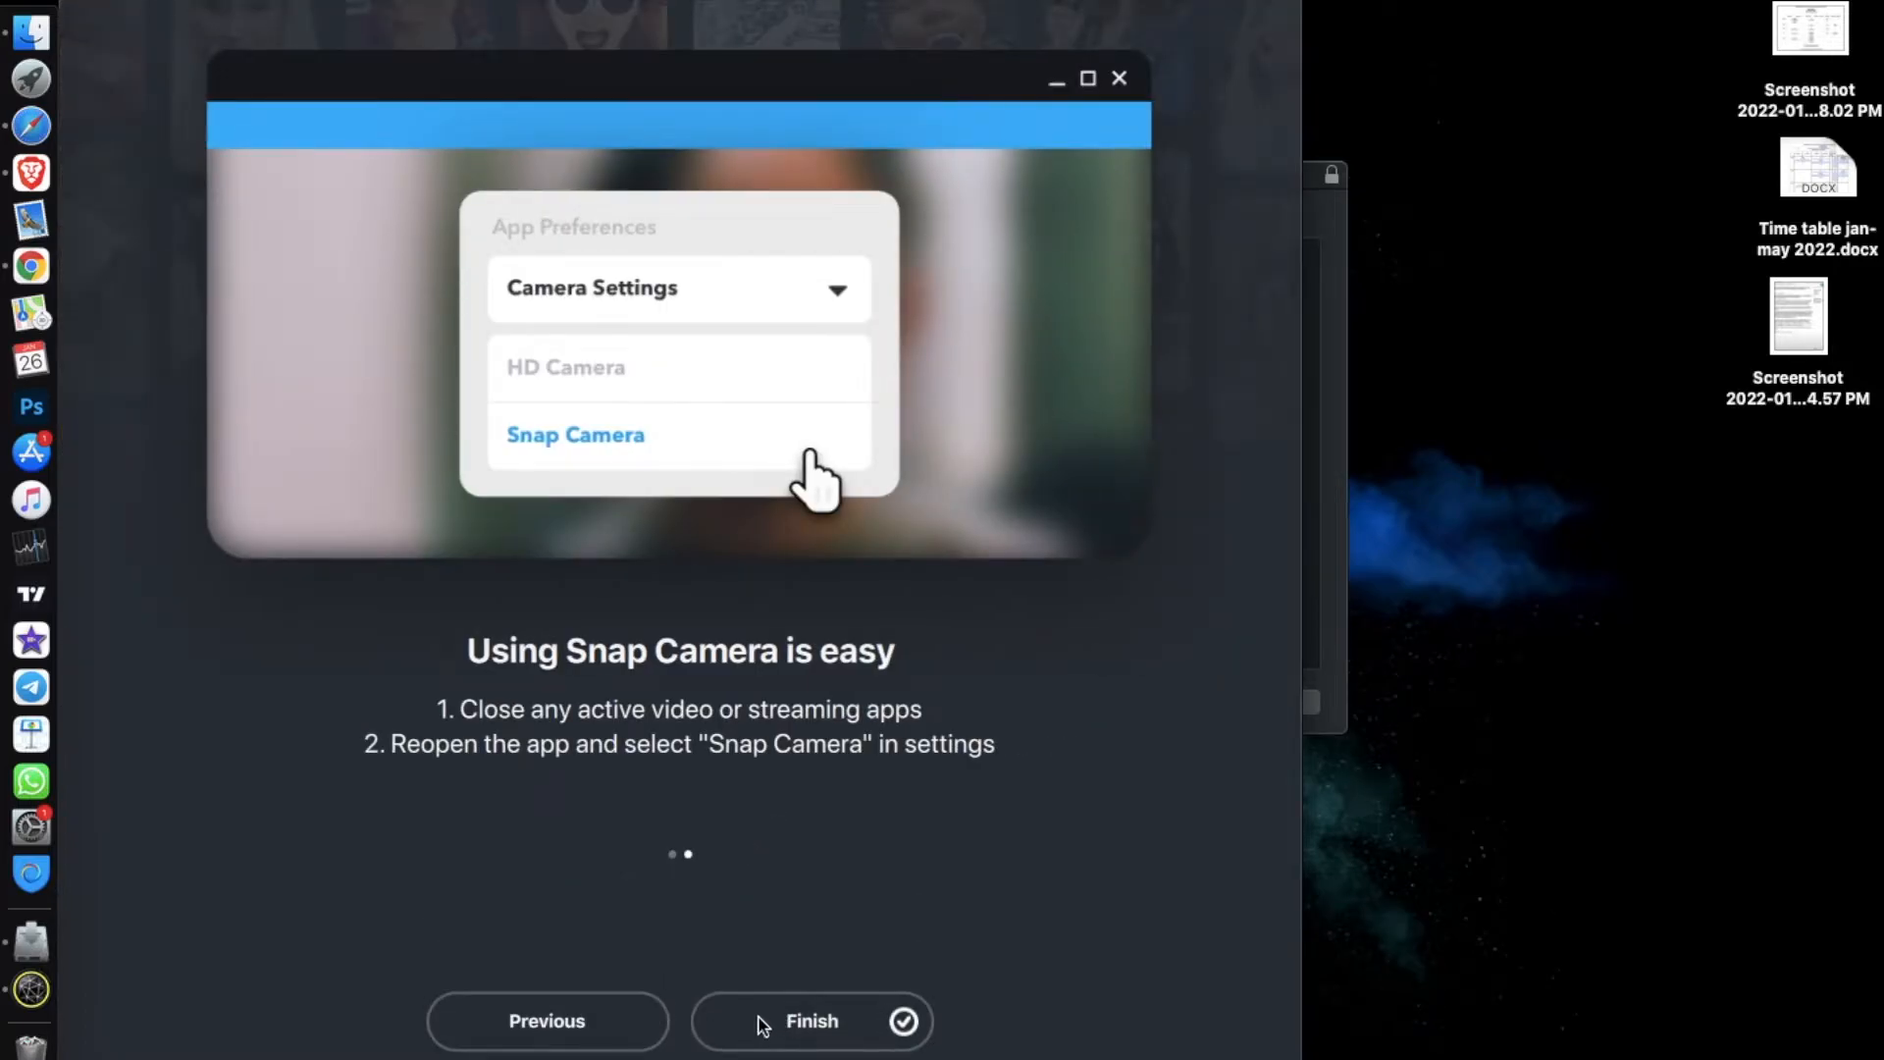
left_click(811, 1021)
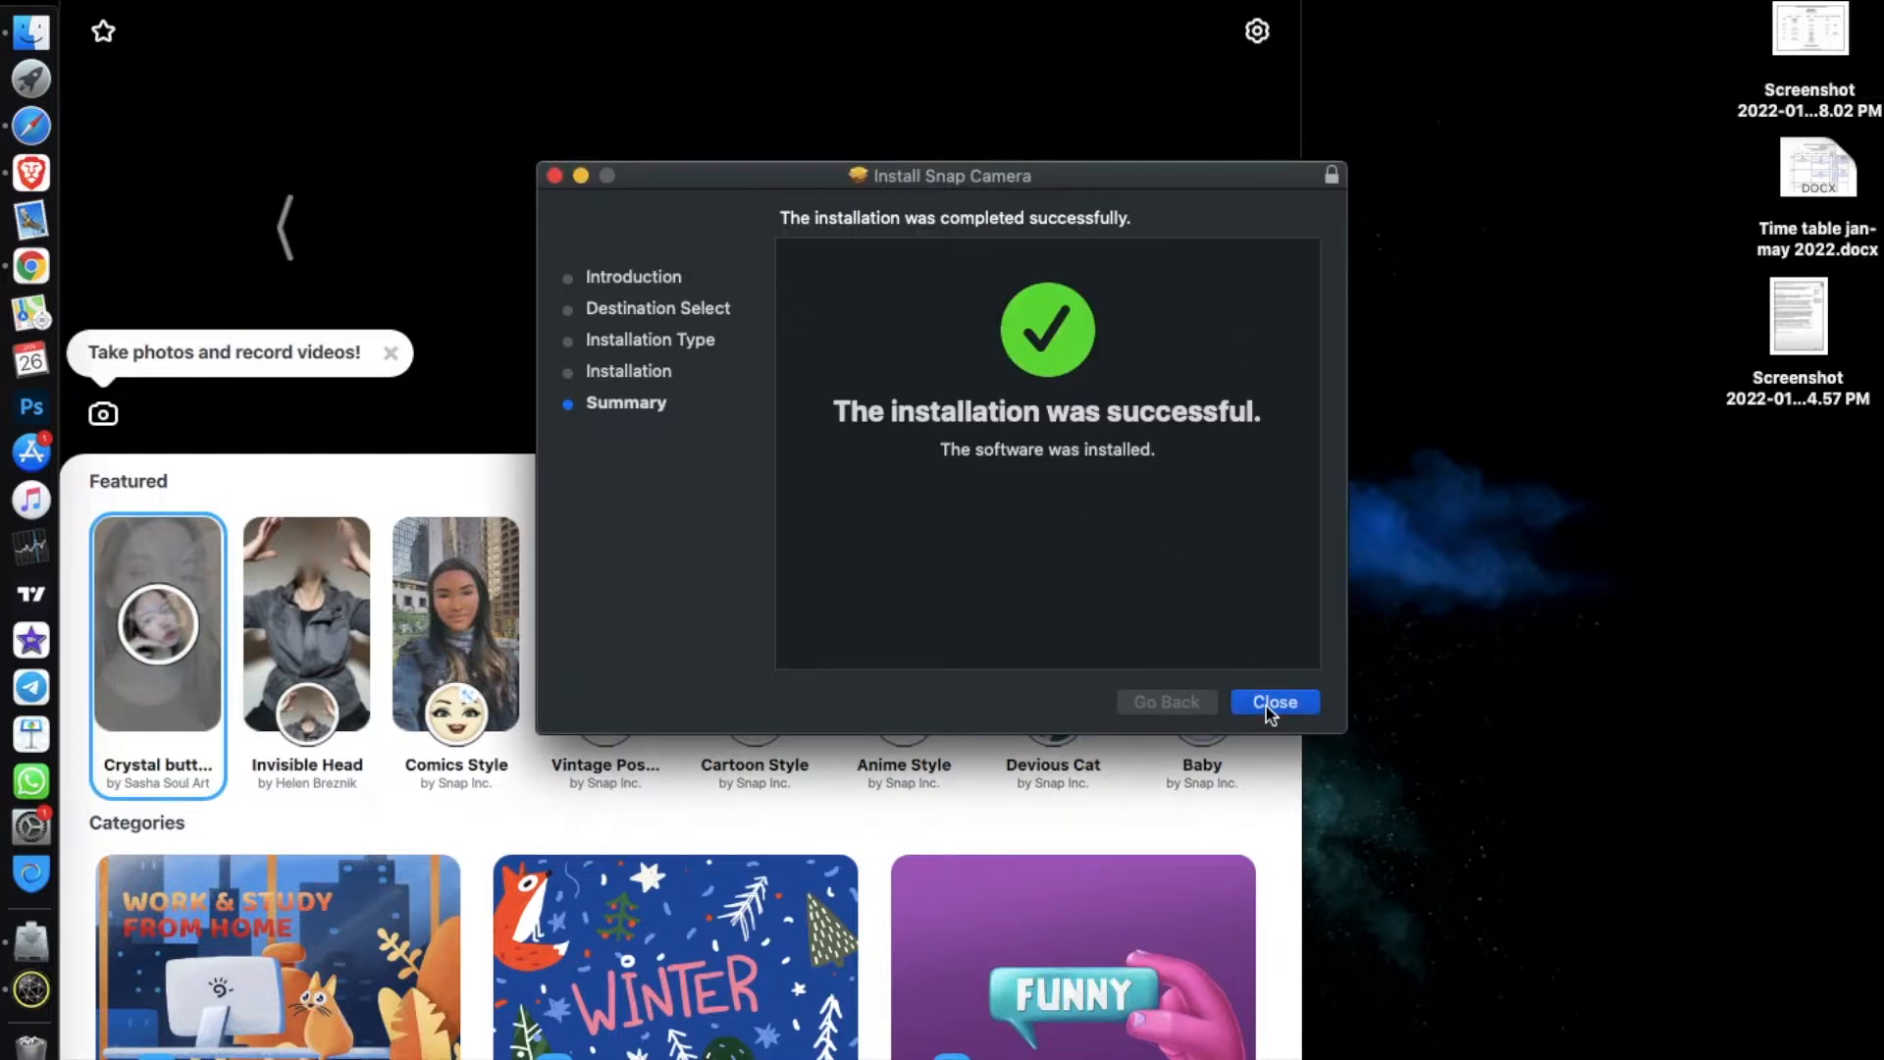
Close the completed installer and move the Snap Camera package to the Bin
left_click(1273, 701)
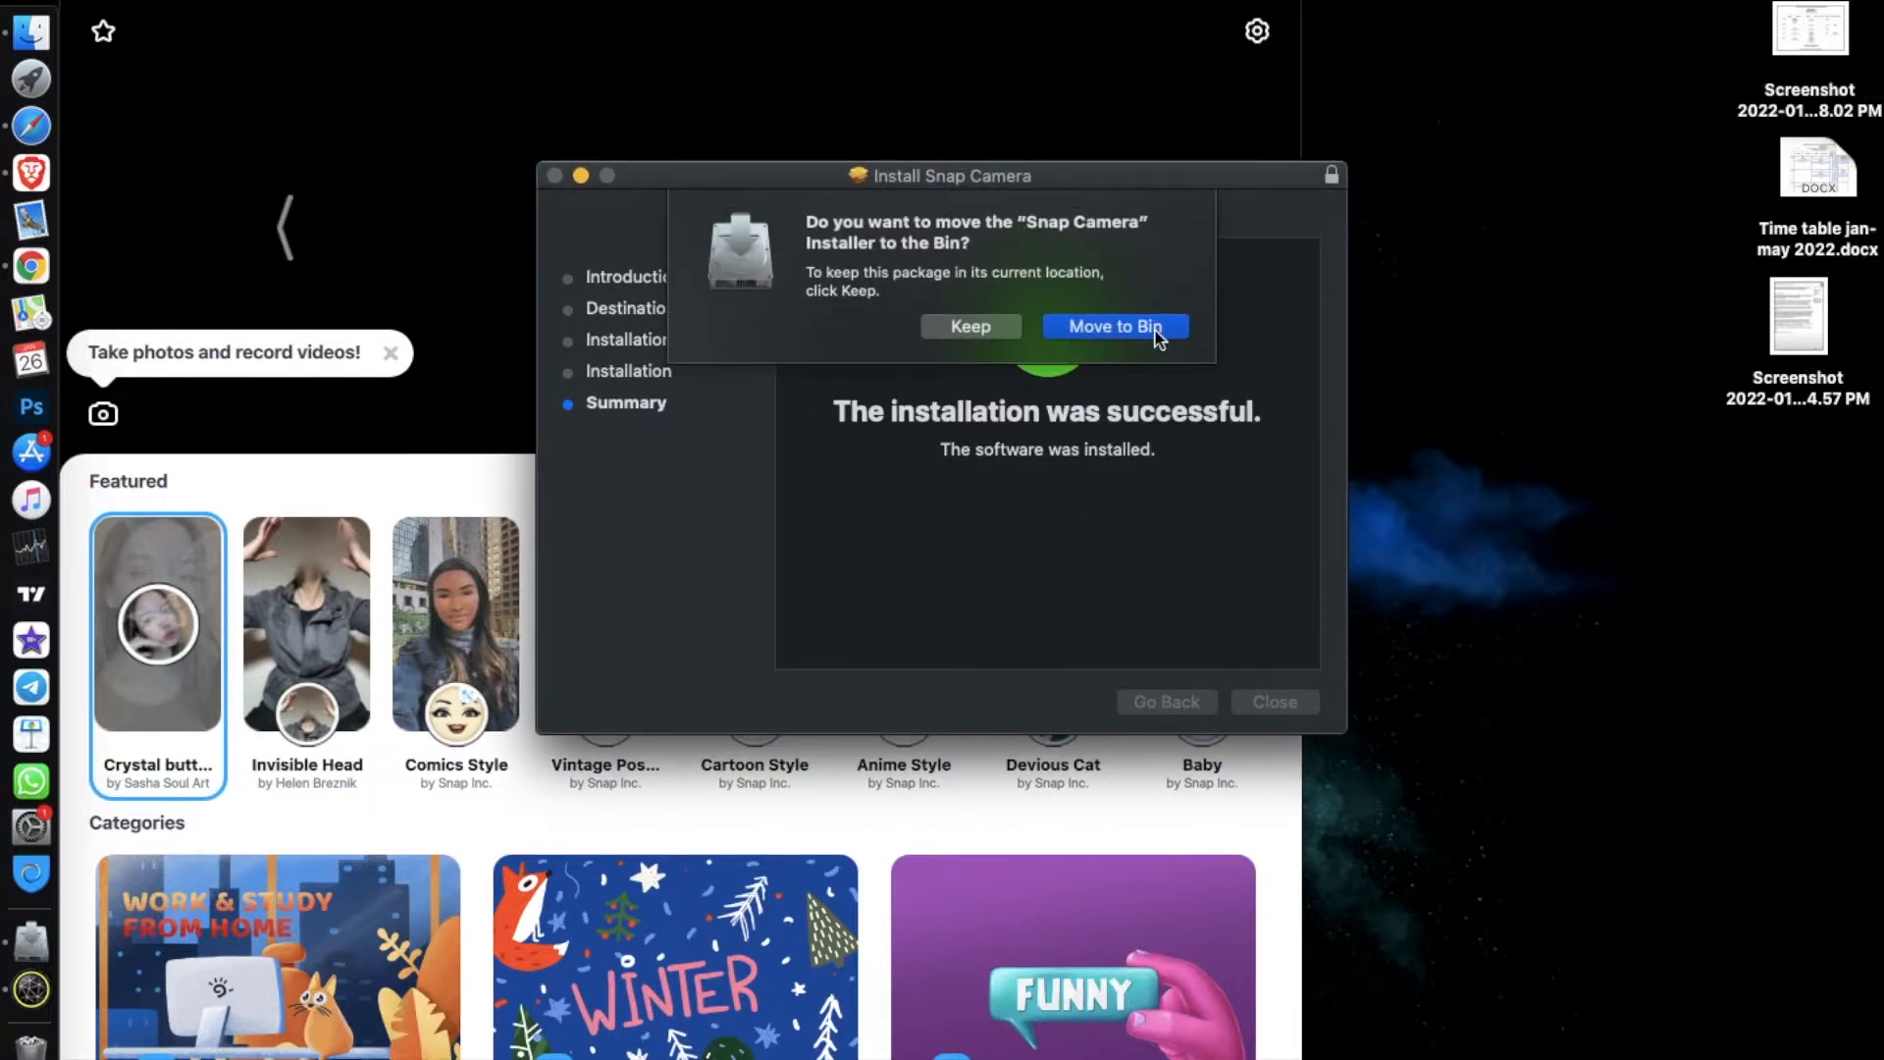
left_click(1115, 326)
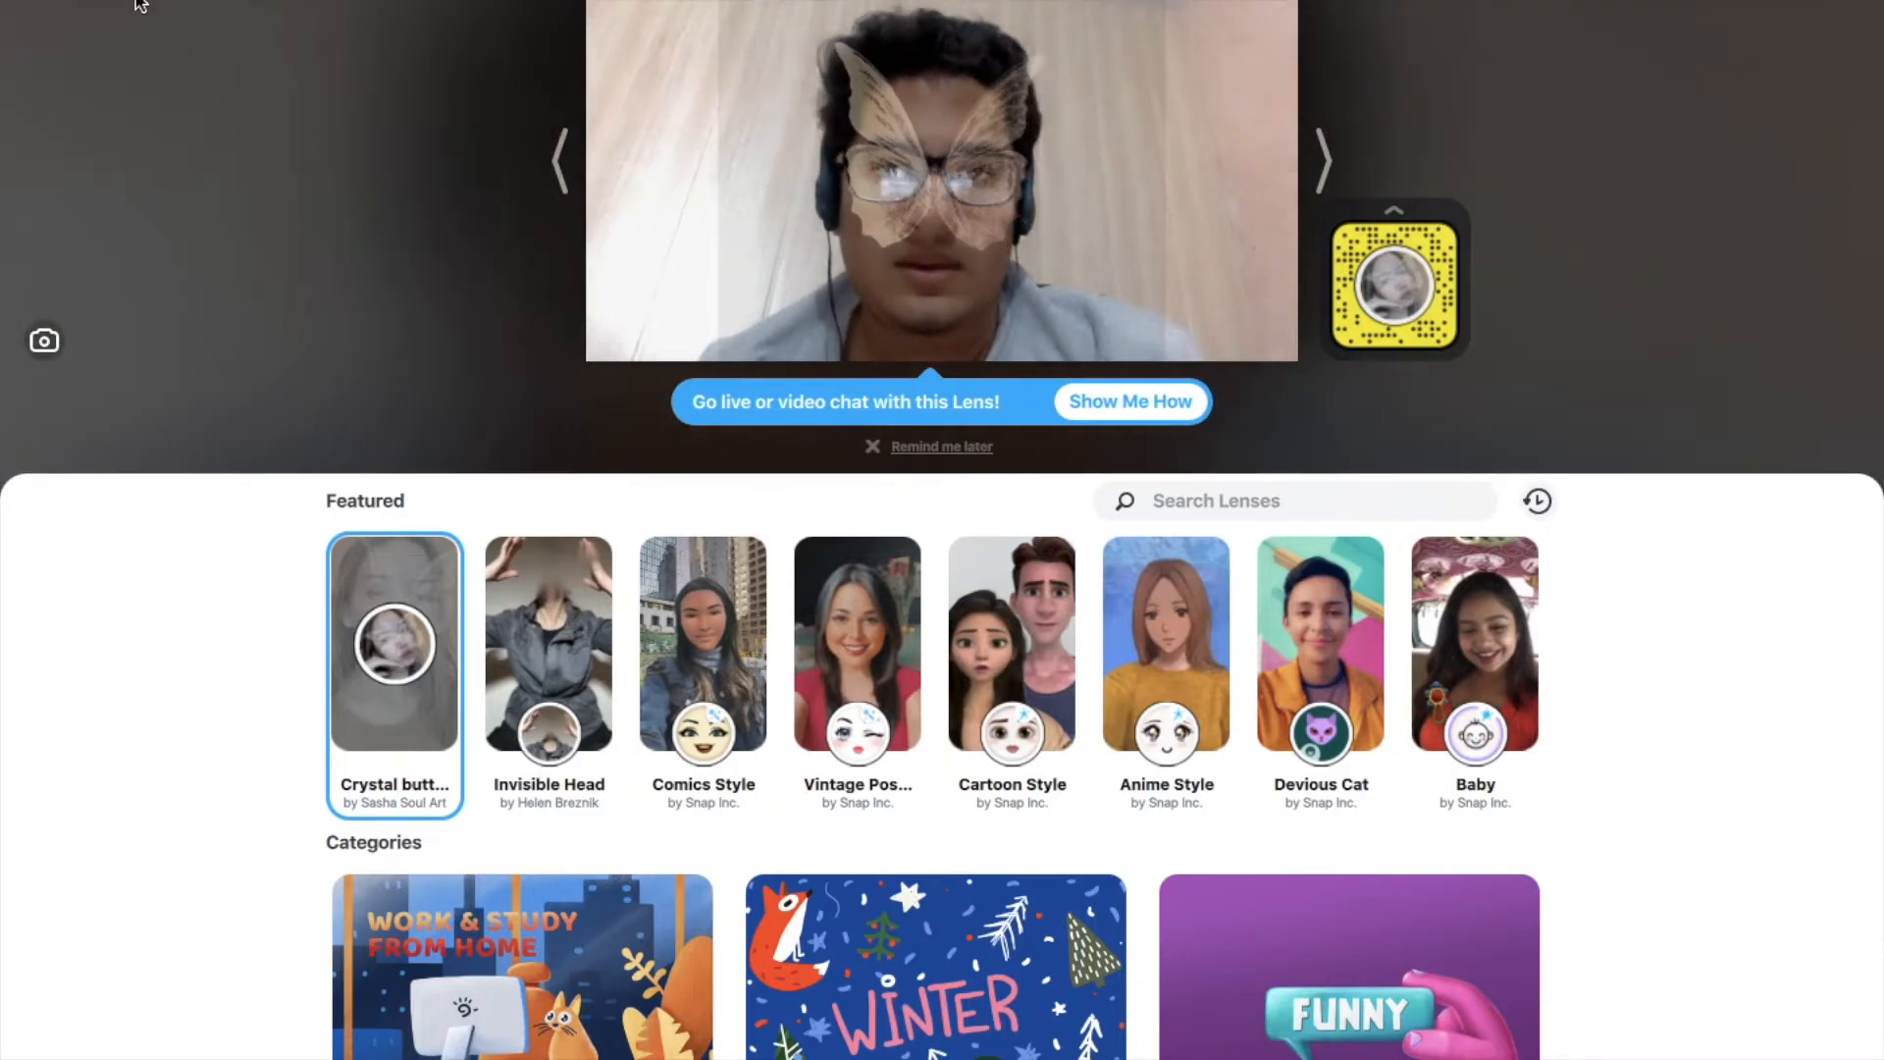
Apply the Invisible Head, Comics Style, then Cartoon Style lenses from Featured
left_click(547, 644)
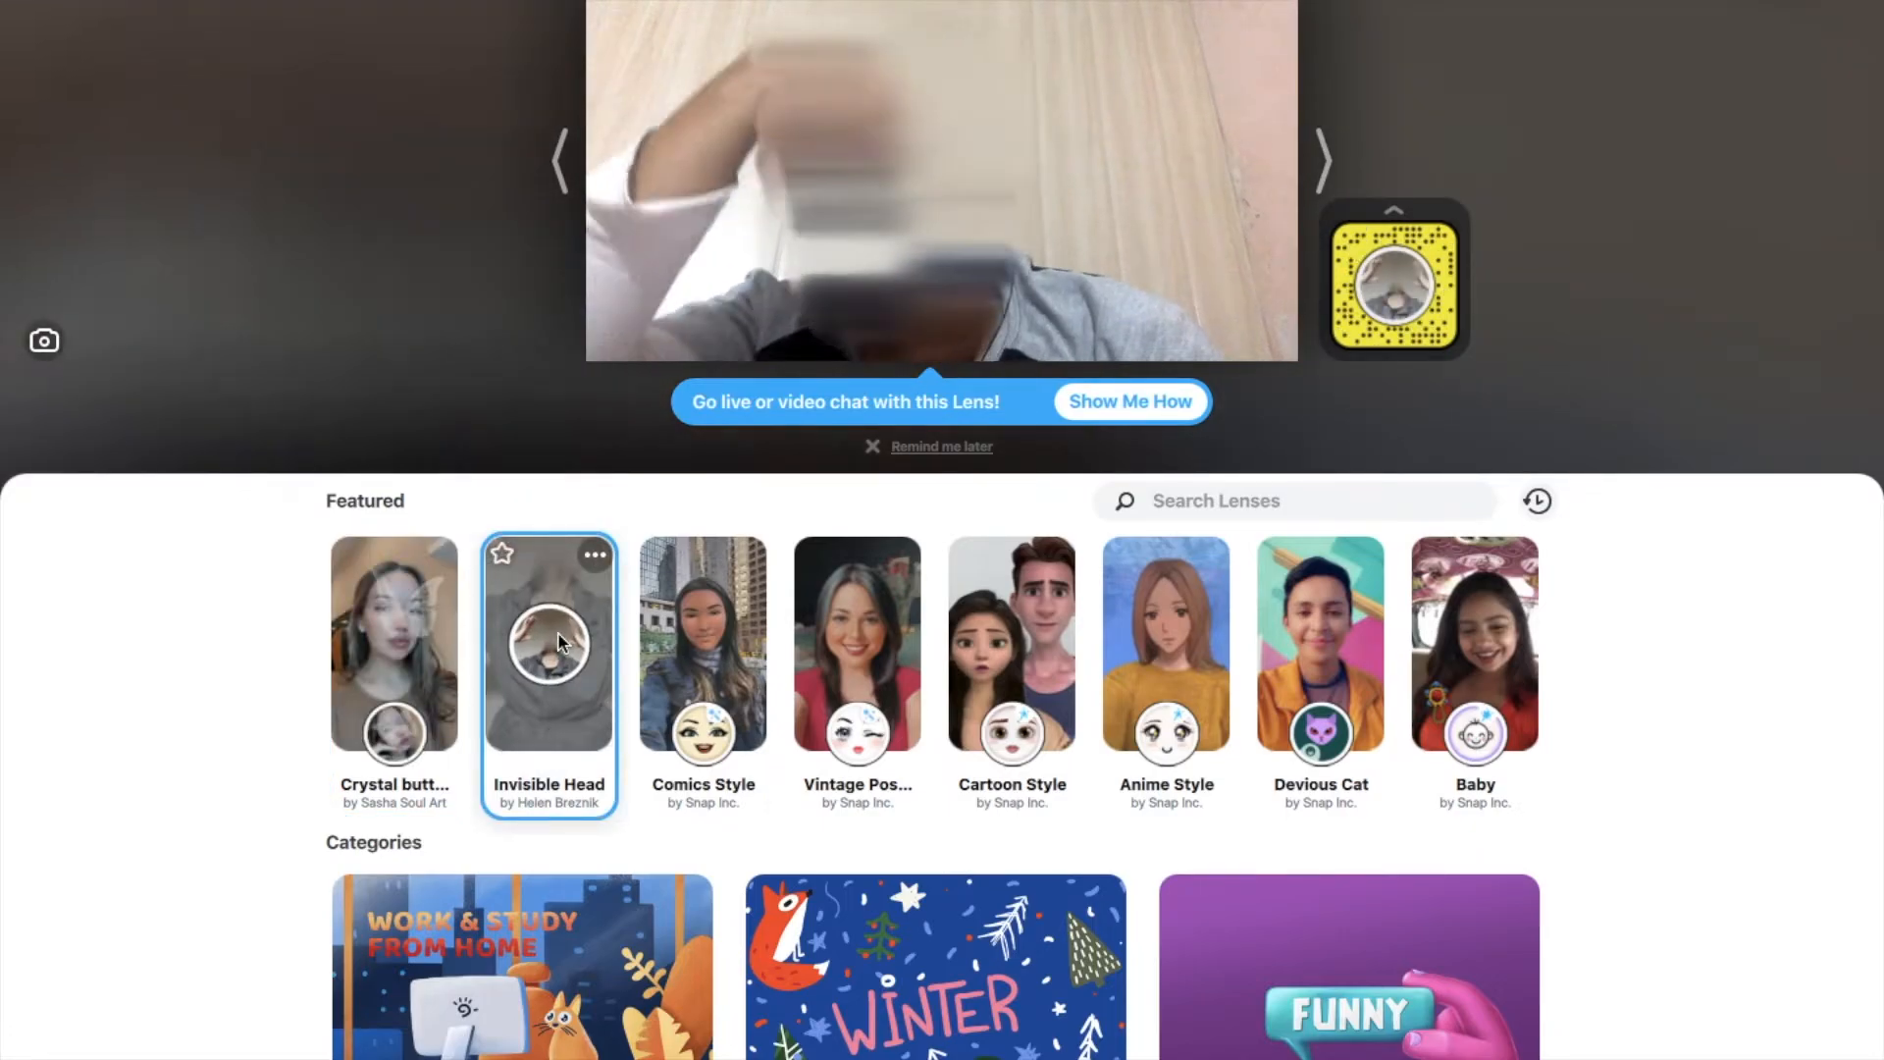
left_click(702, 645)
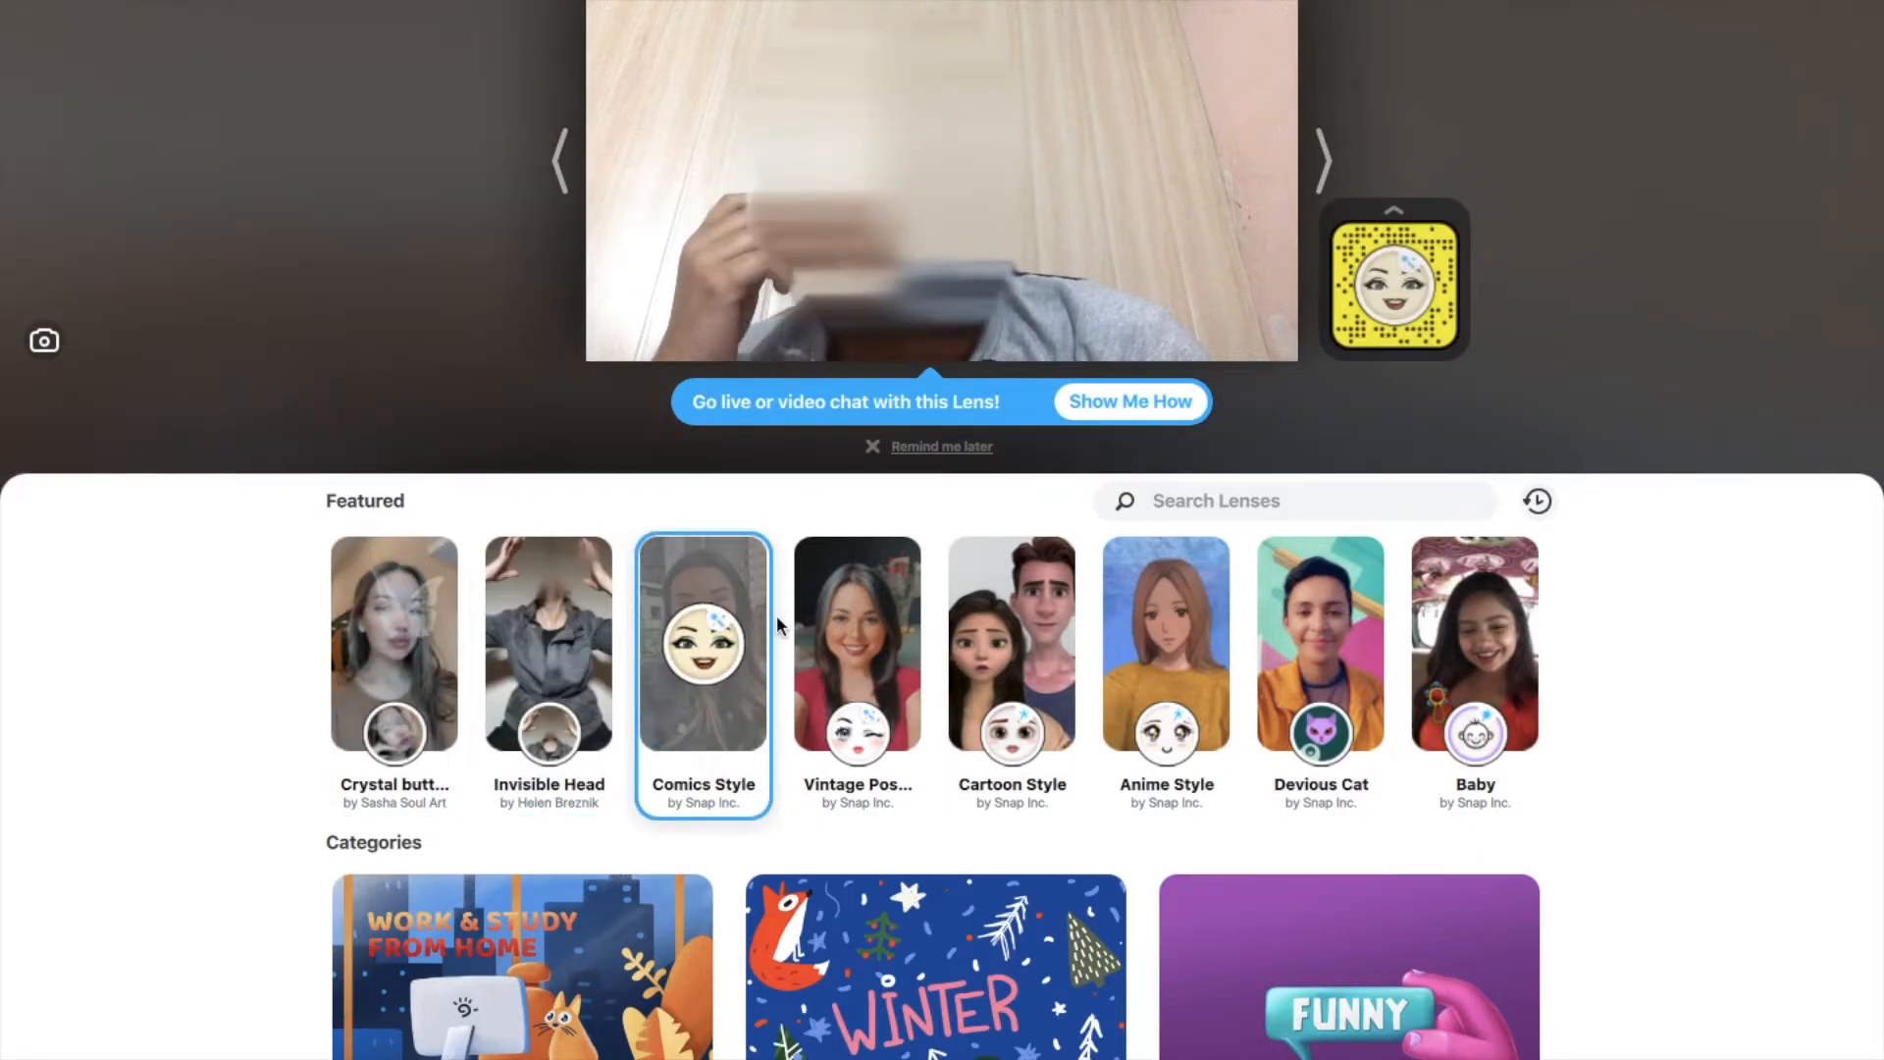
mouse_move(814, 641)
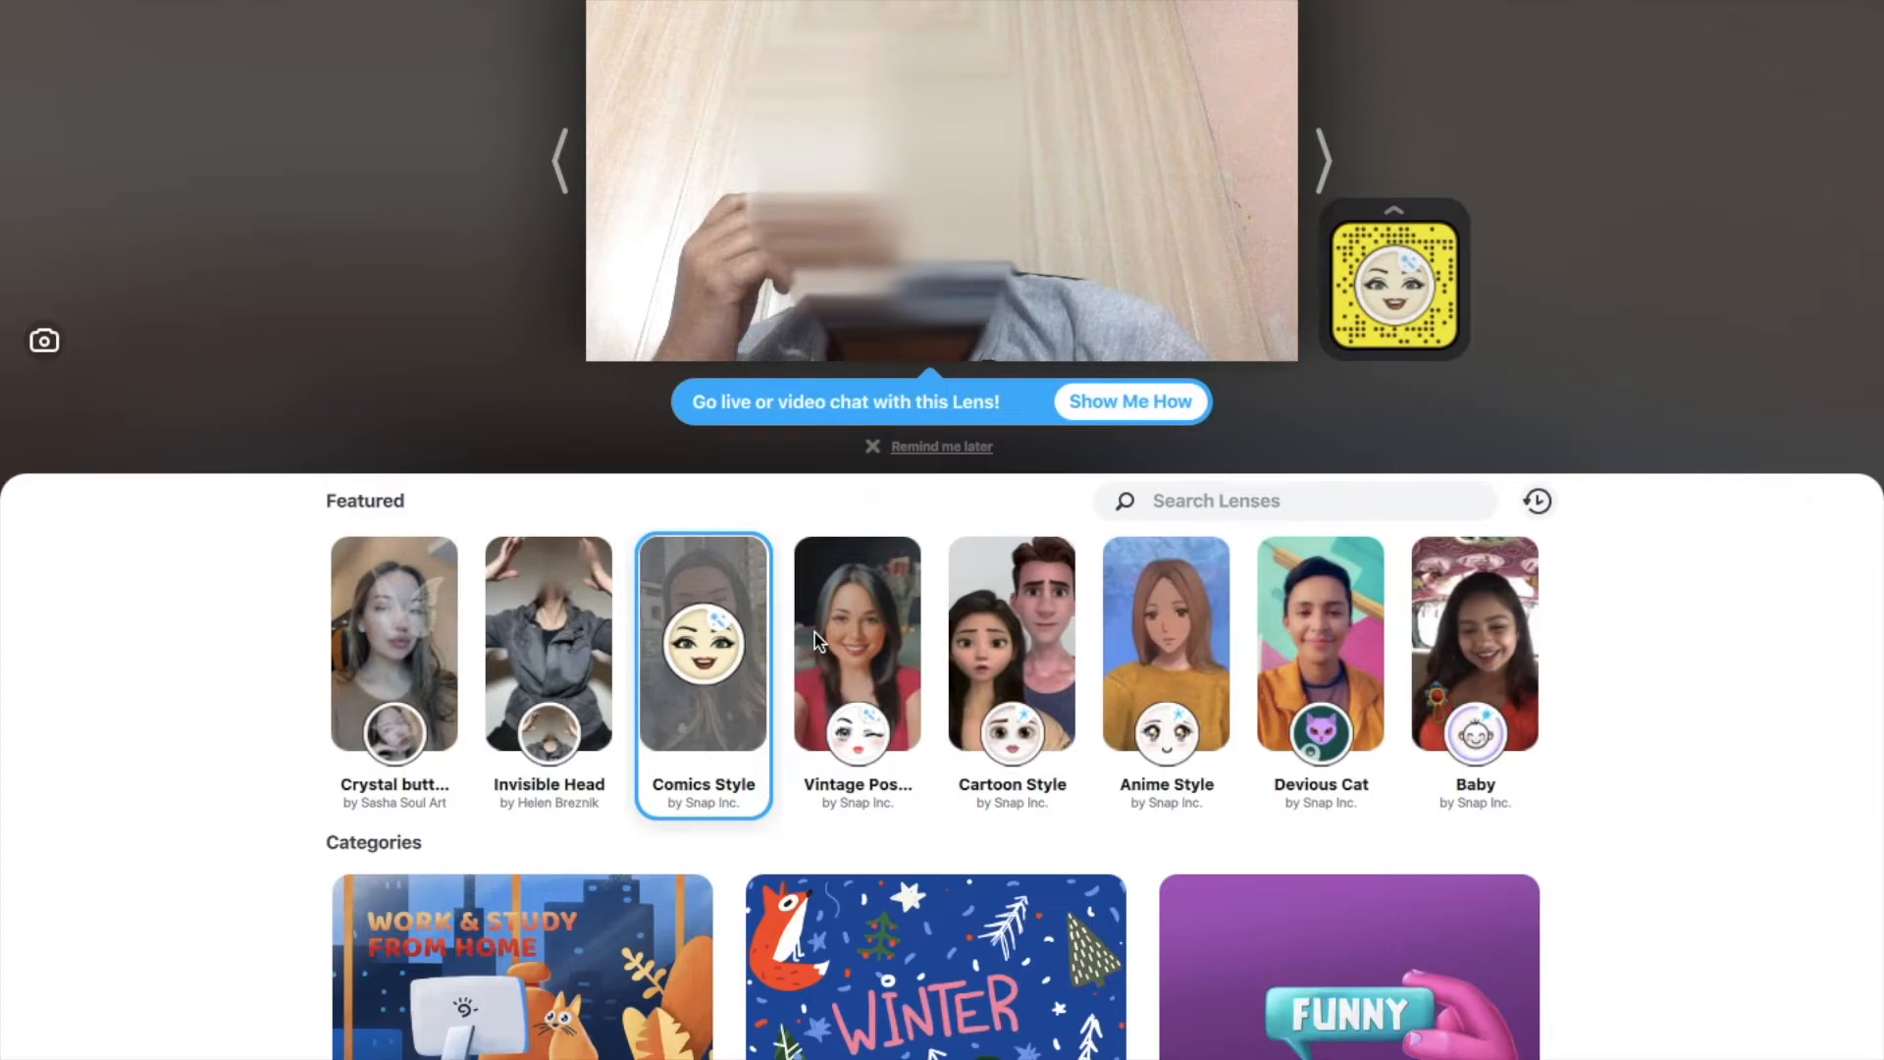
mouse_move(892, 633)
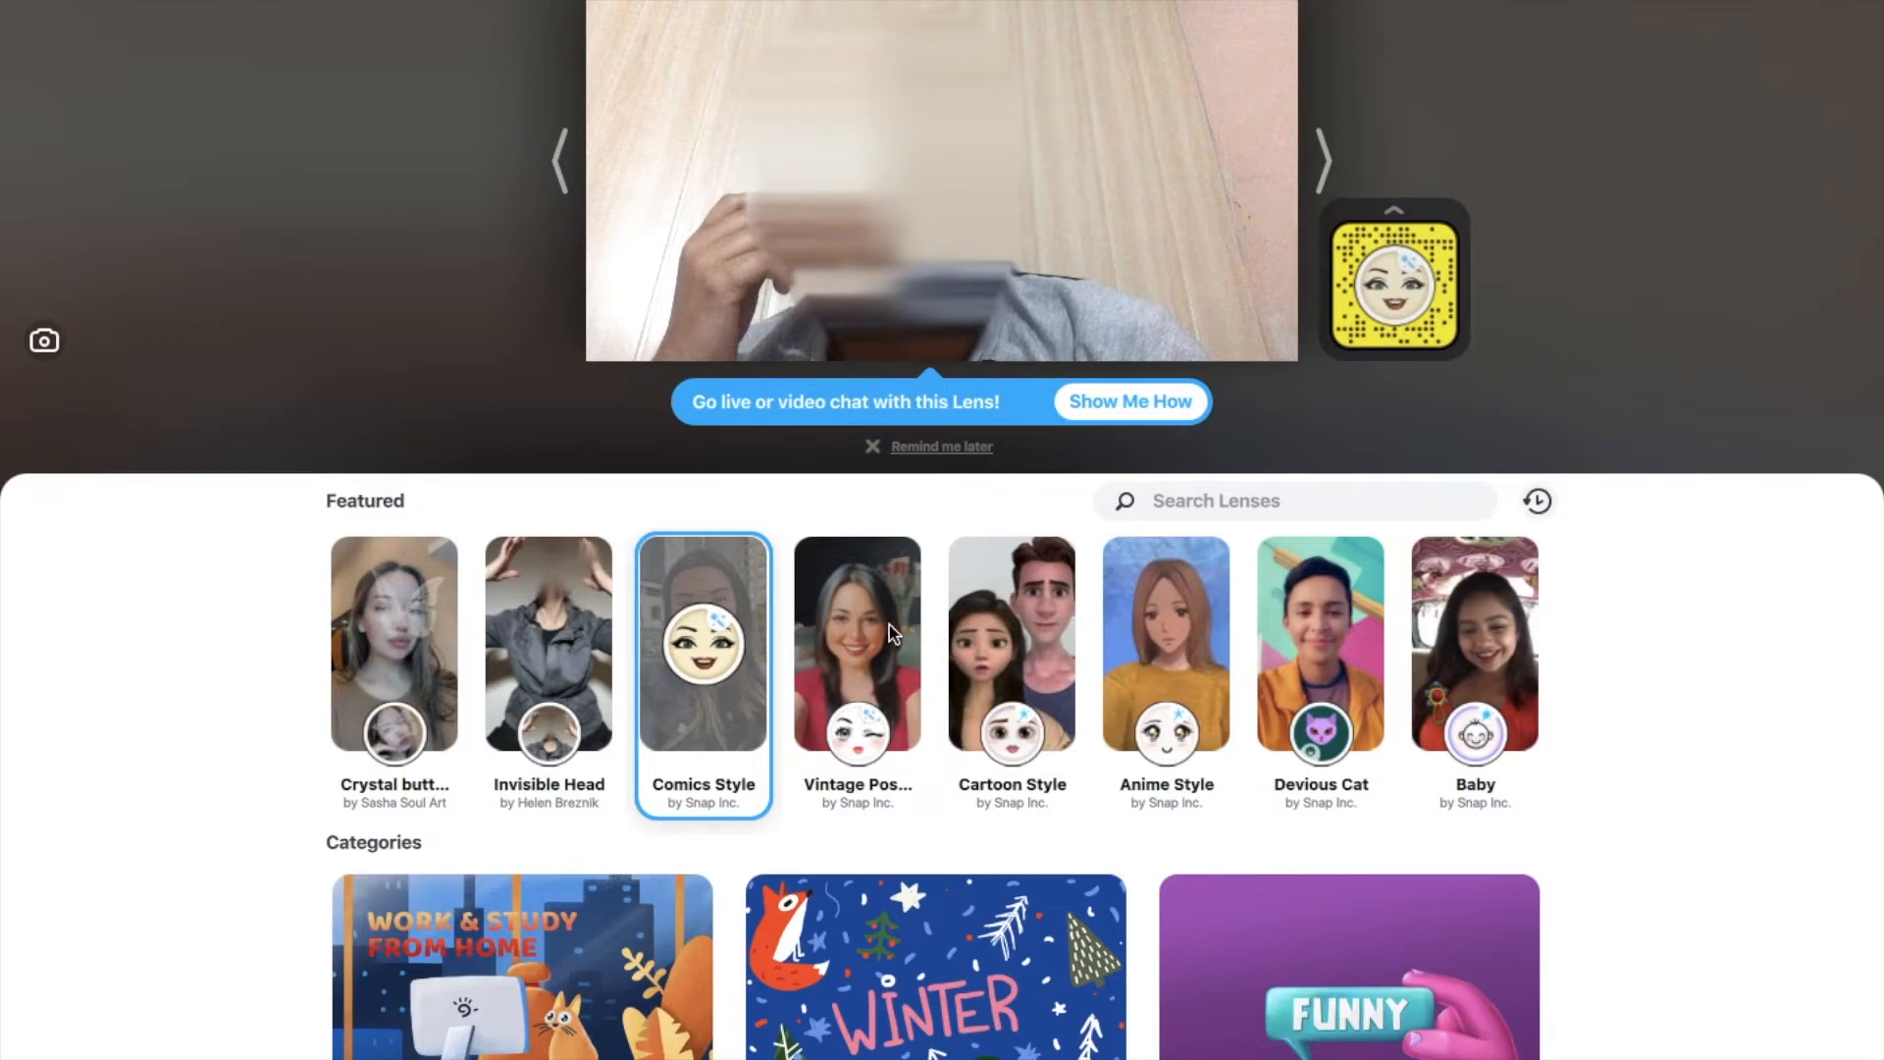
left_click(857, 645)
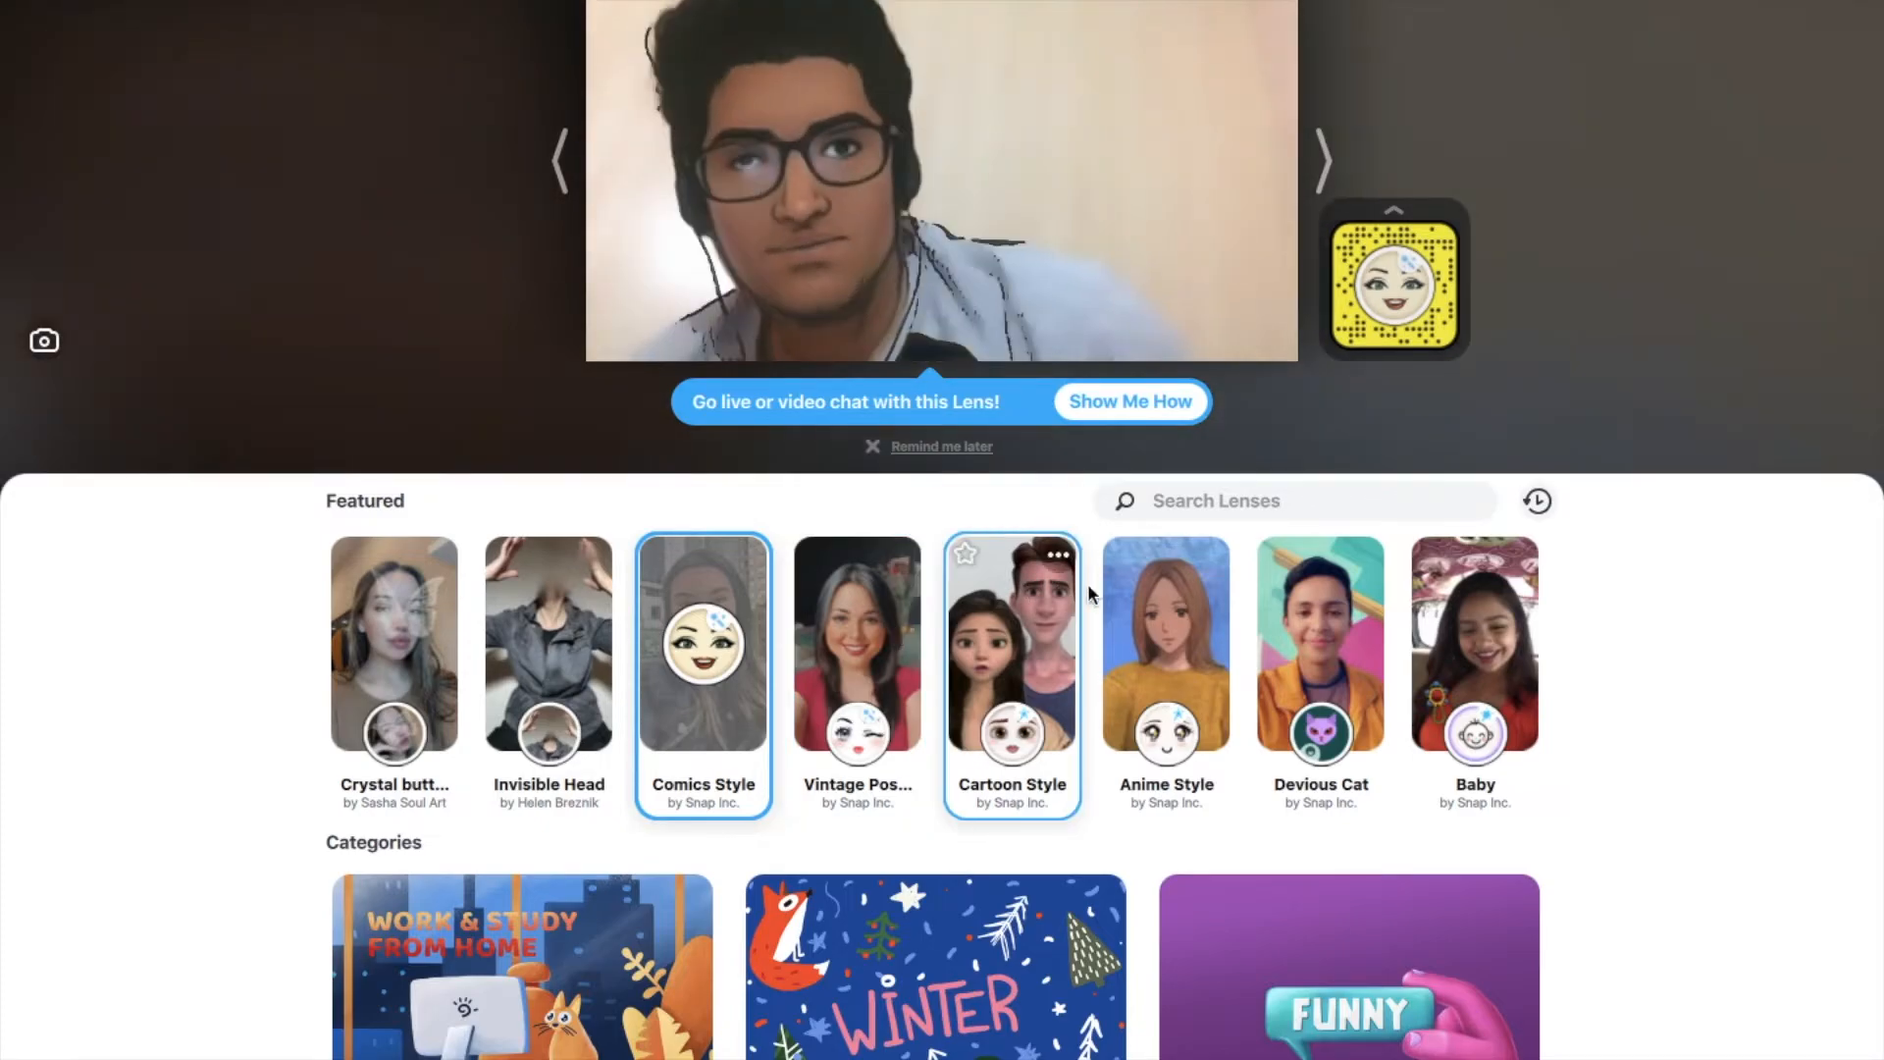
left_click(1012, 644)
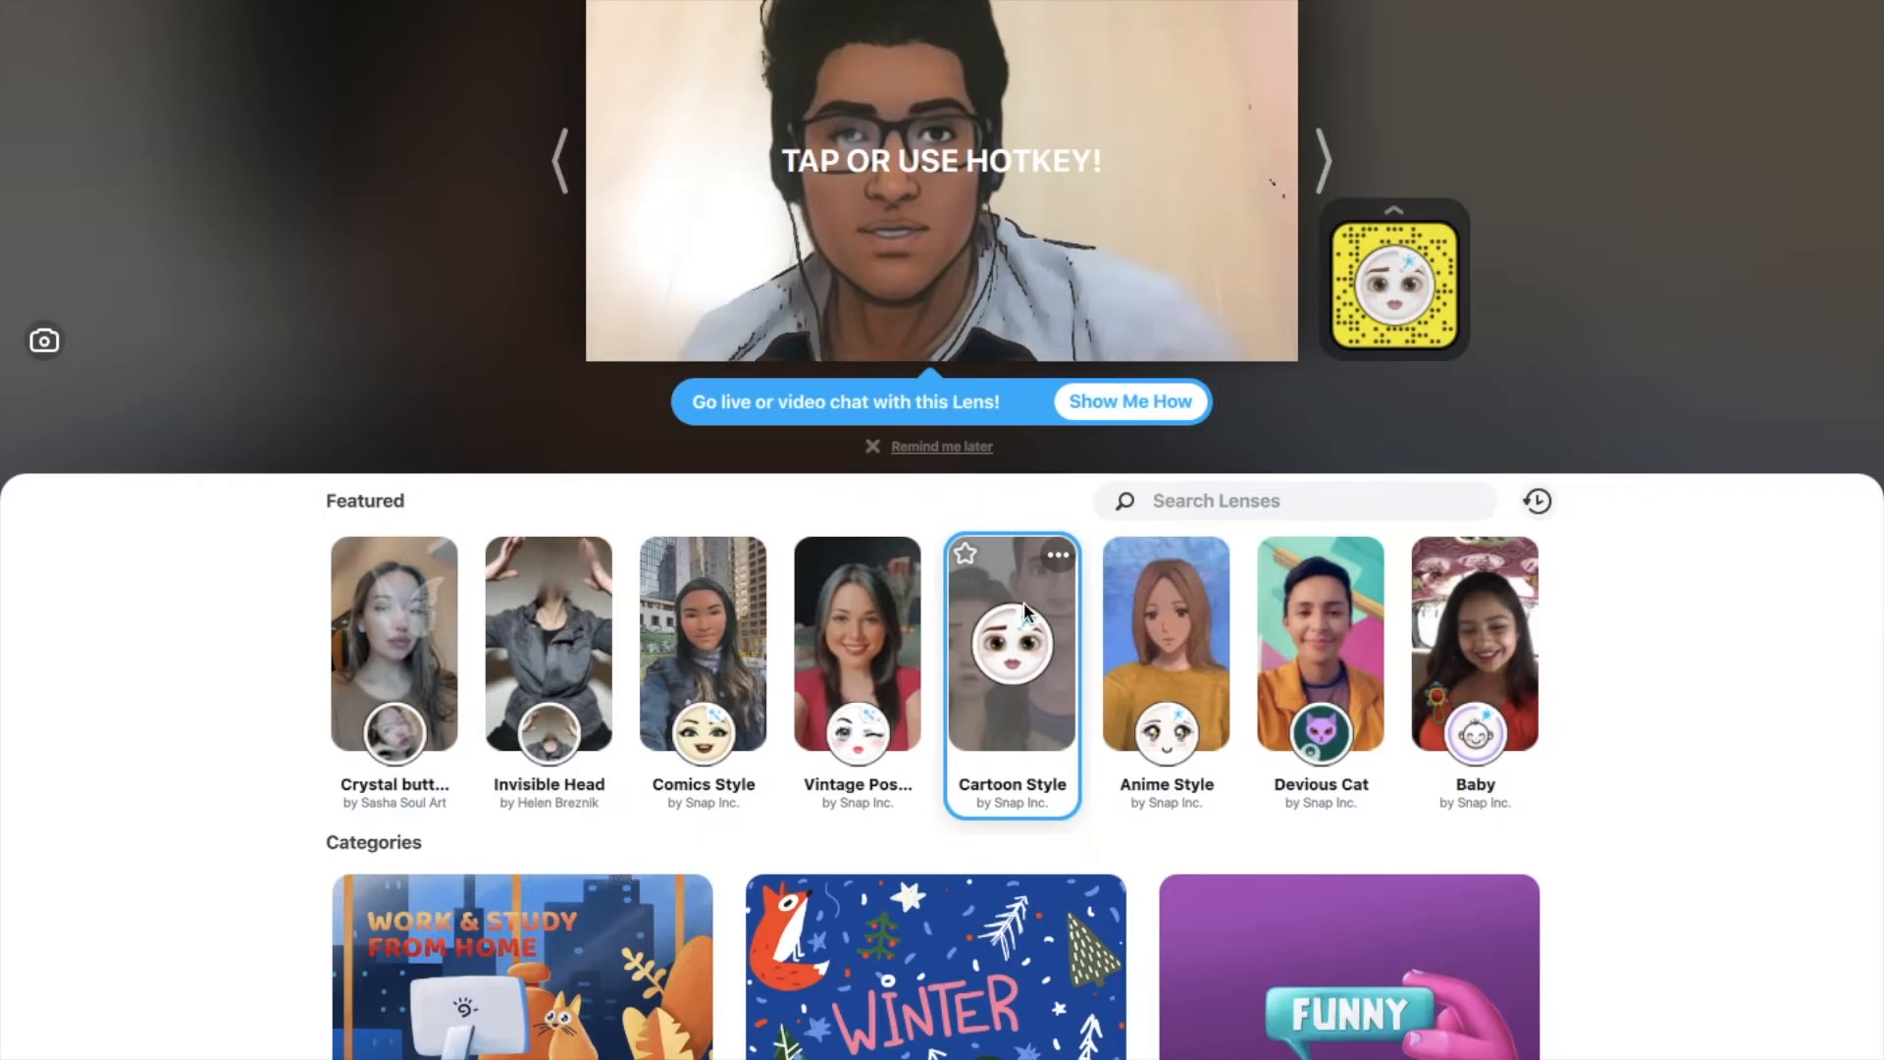
mouse_move(1325, 705)
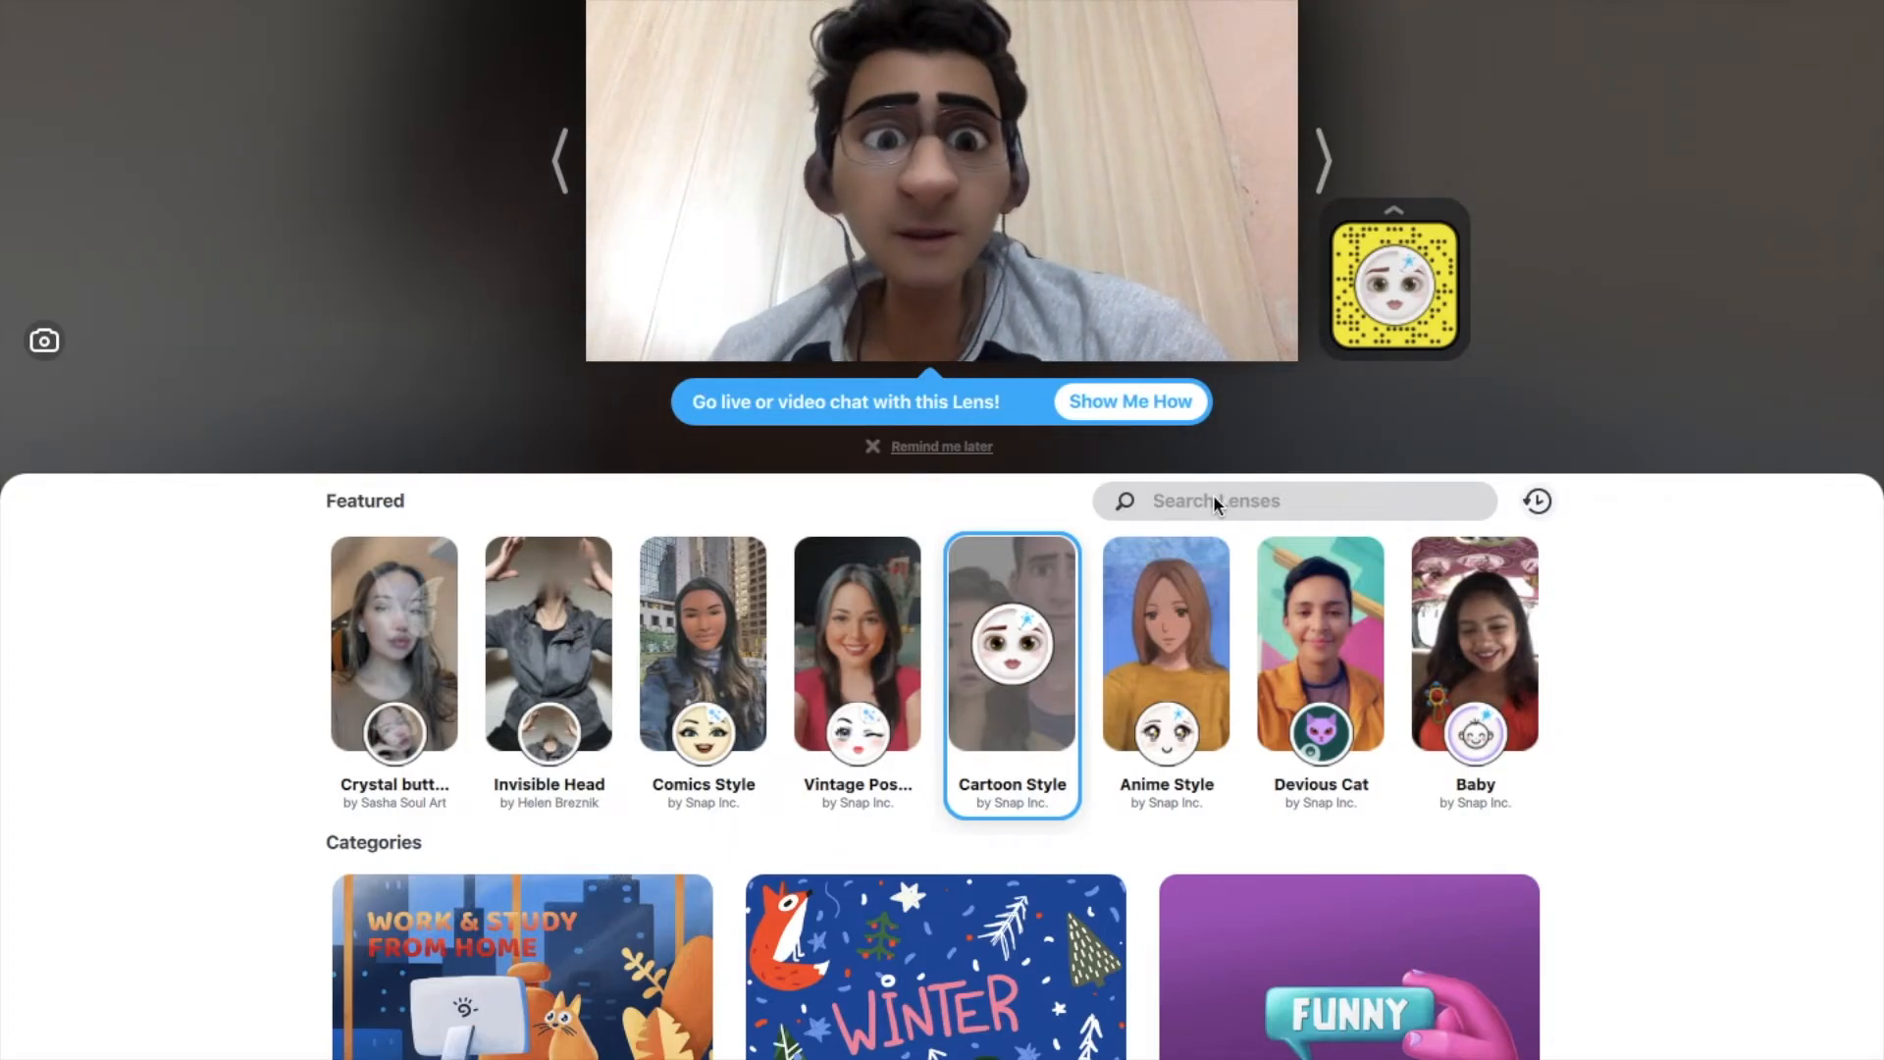
Search lenses for 'blur' and select the BLUR BW lens
left_click(1292, 501)
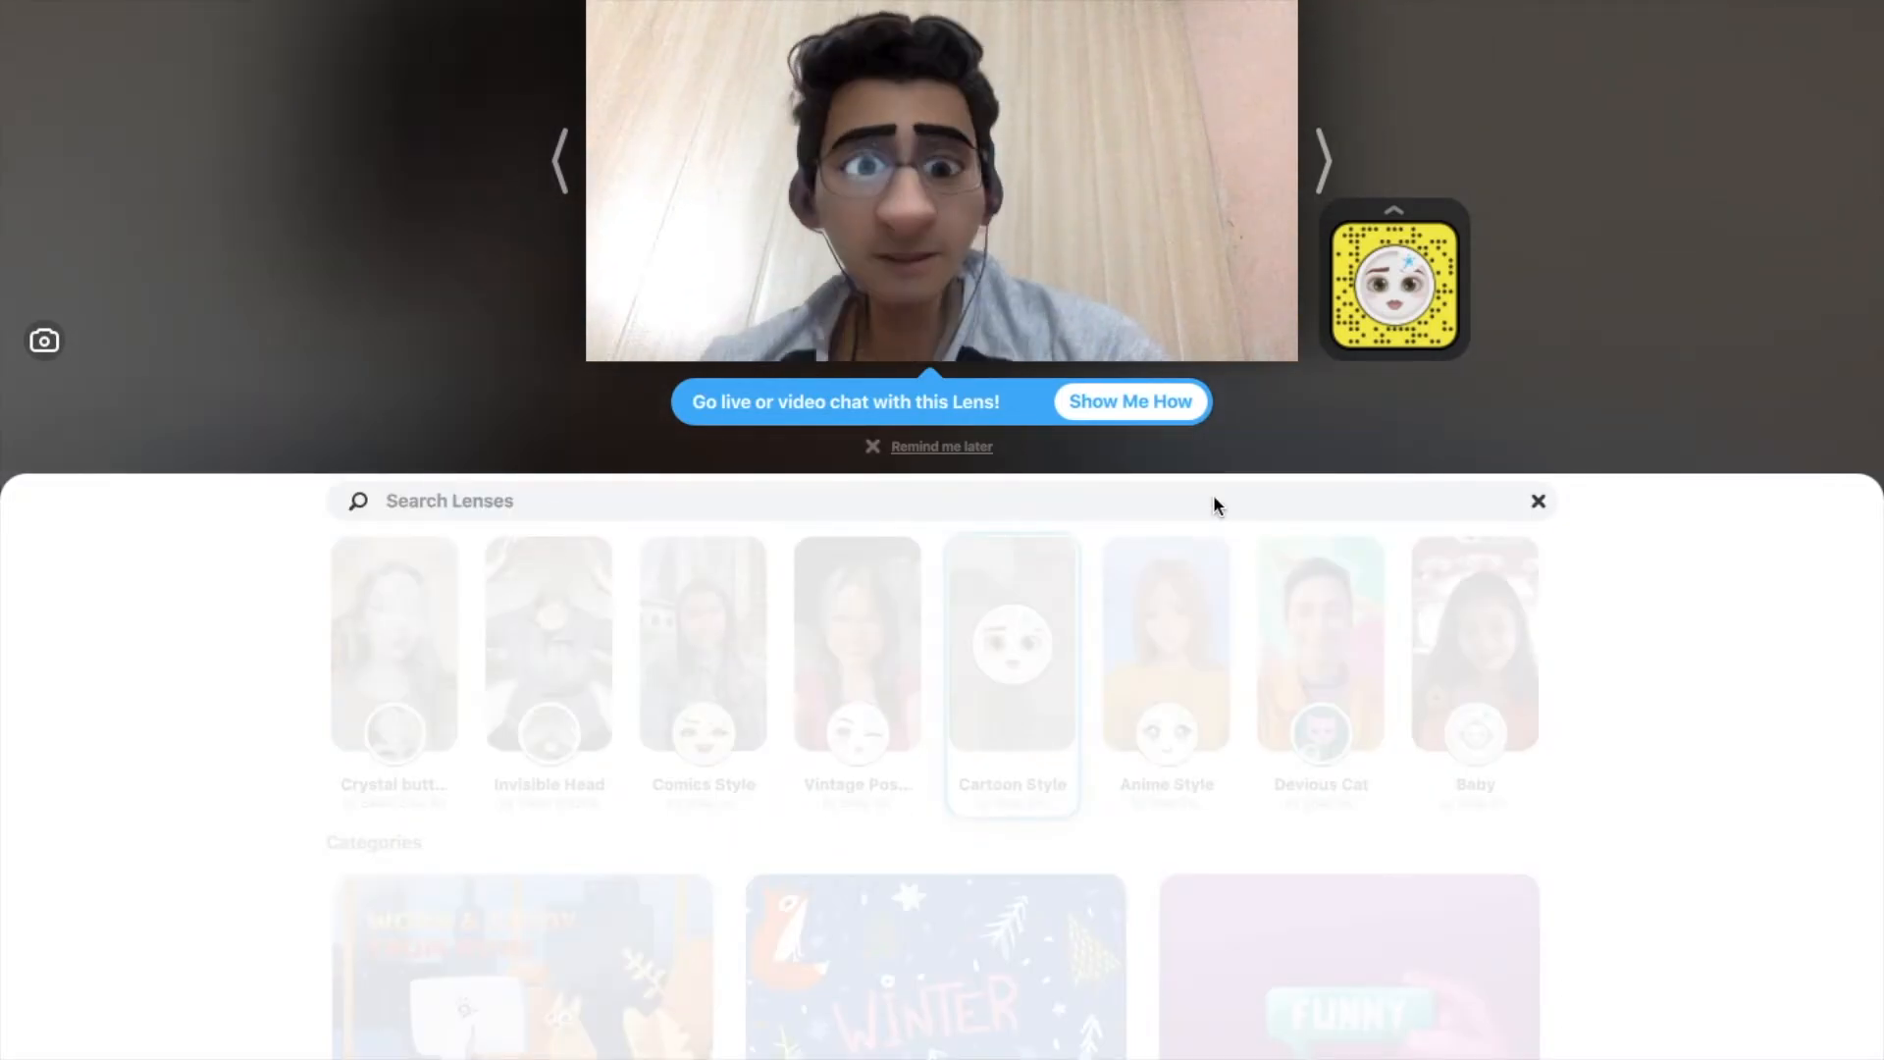
type("blur blur")
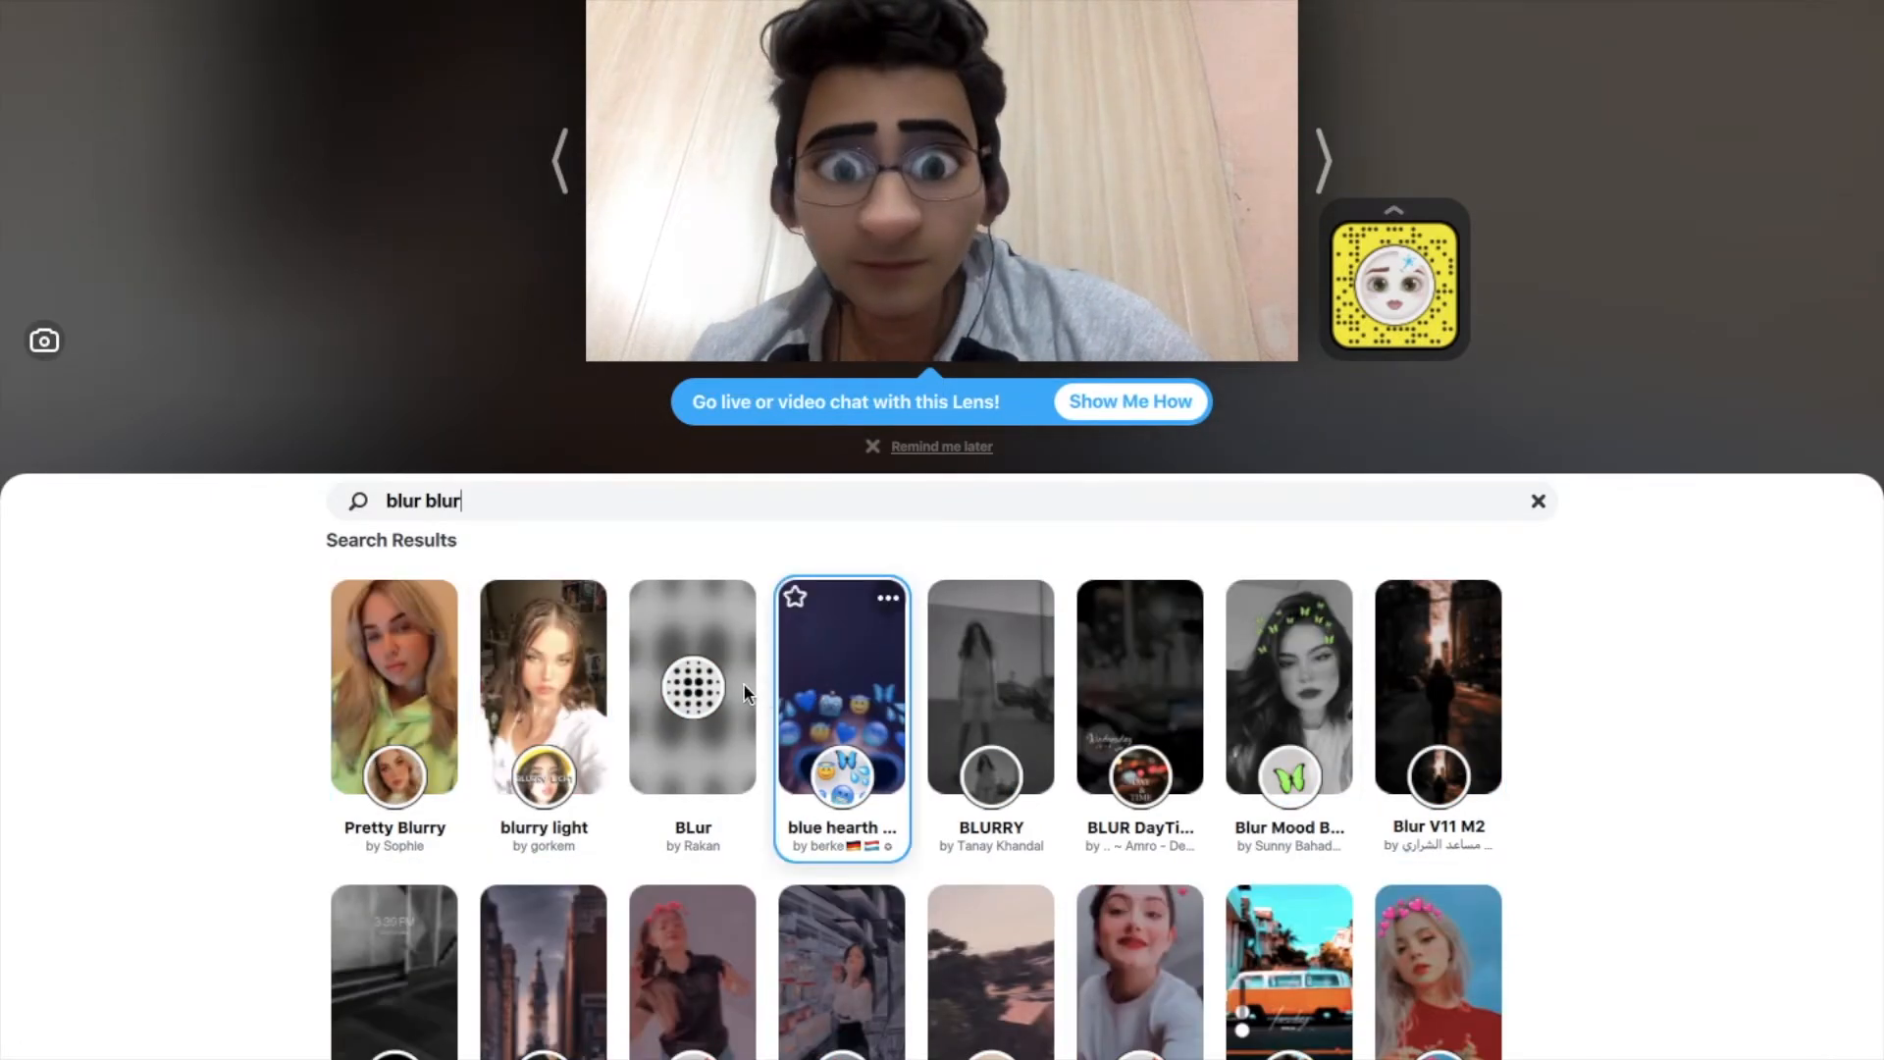
left_click(393, 970)
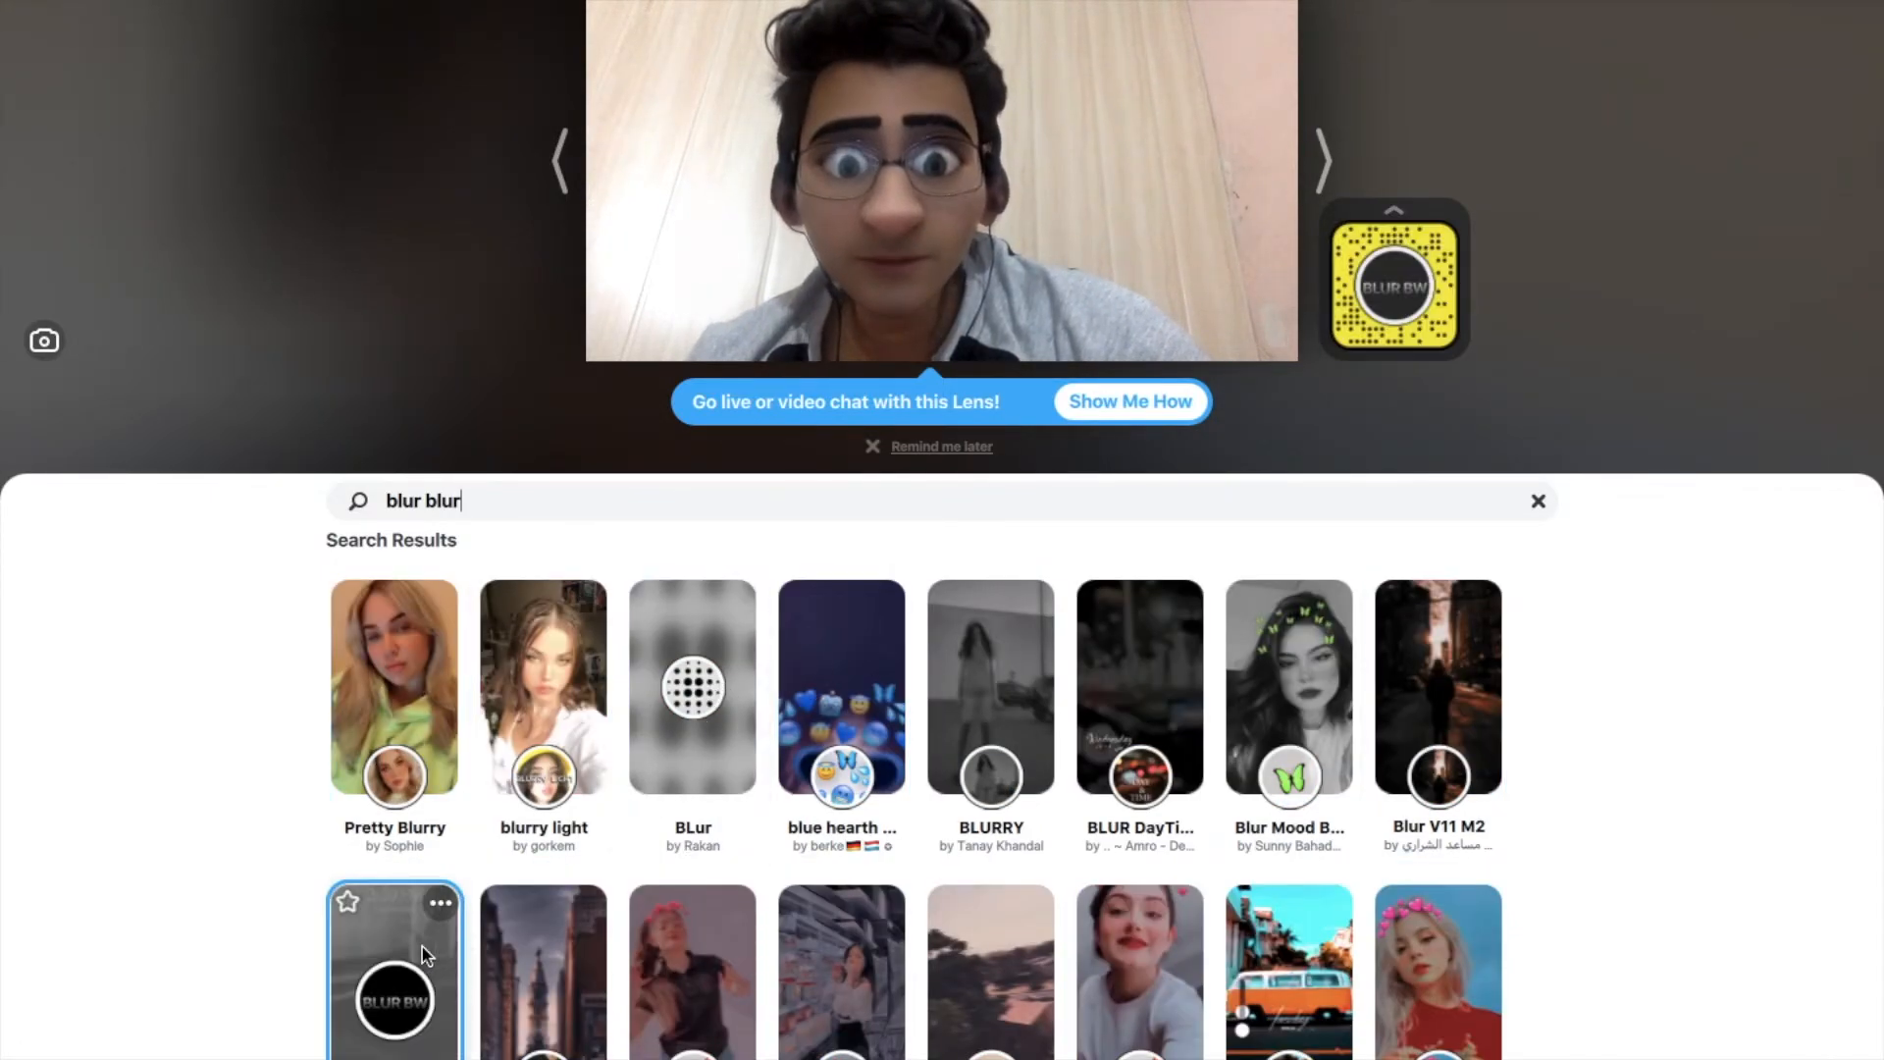